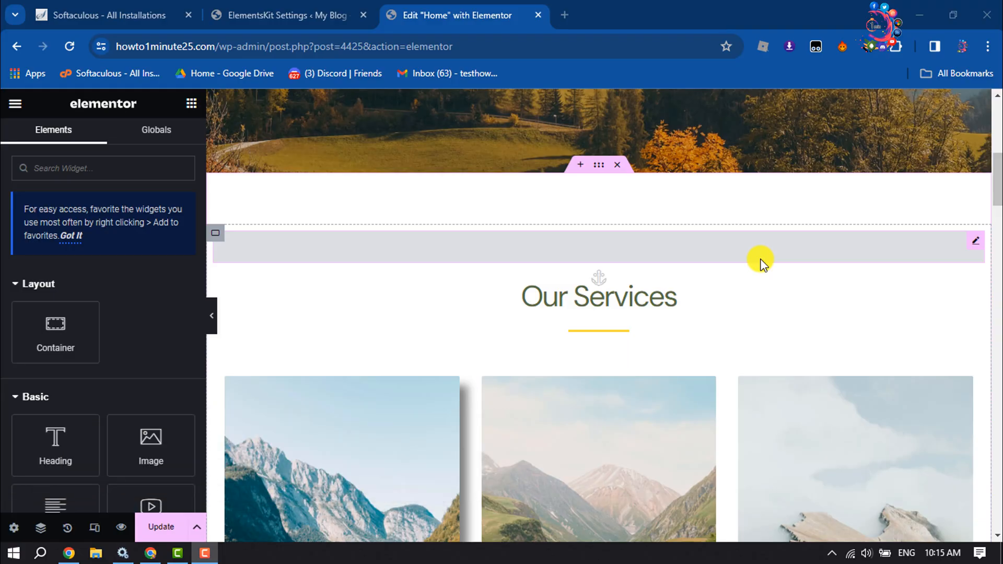
{"action": "mouse_move", "coordinate": [545, 255]}
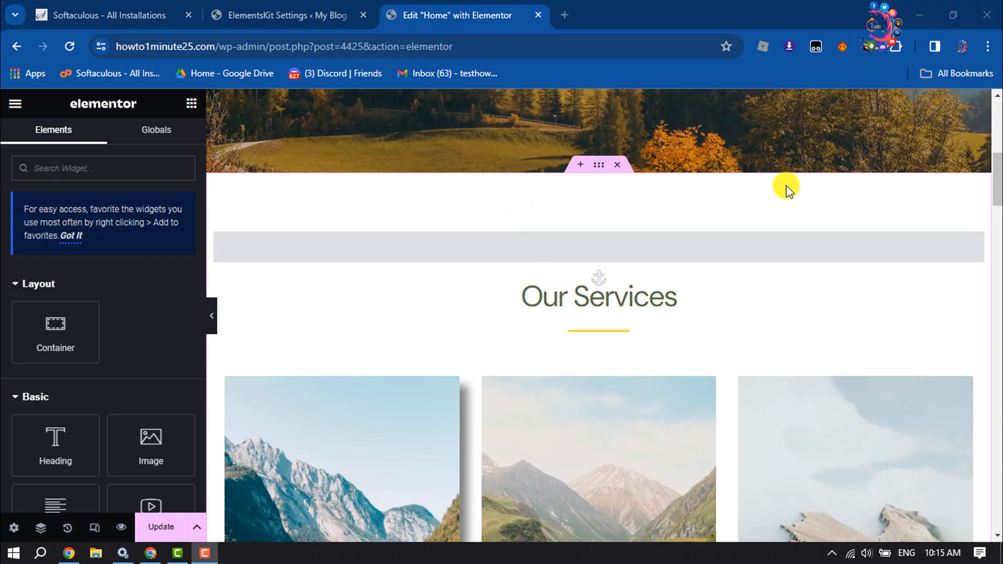
{"action": "mouse_move", "coordinate": [831, 213]}
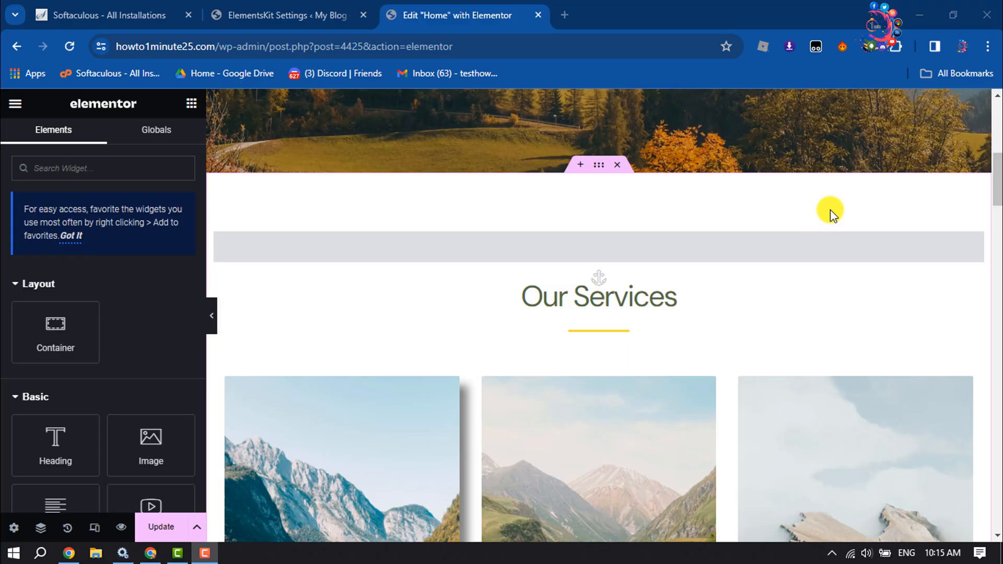
{"action": "mouse_move", "coordinate": [580, 164]}
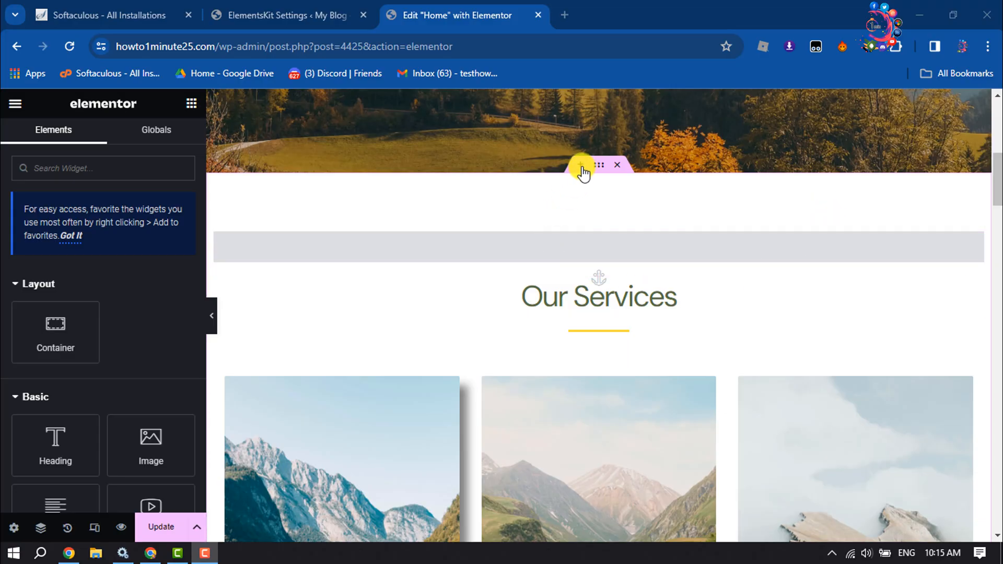
- Add a new container below the banner with three columns and a wide middle column
{"action": "left_click", "coordinate": [596, 165]}
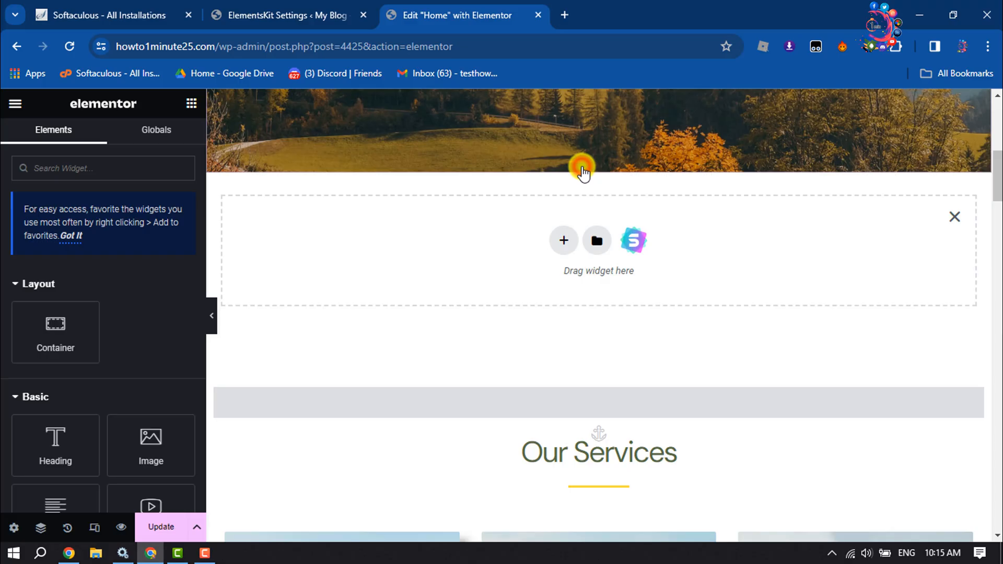
{"action": "mouse_move", "coordinate": [563, 240]}
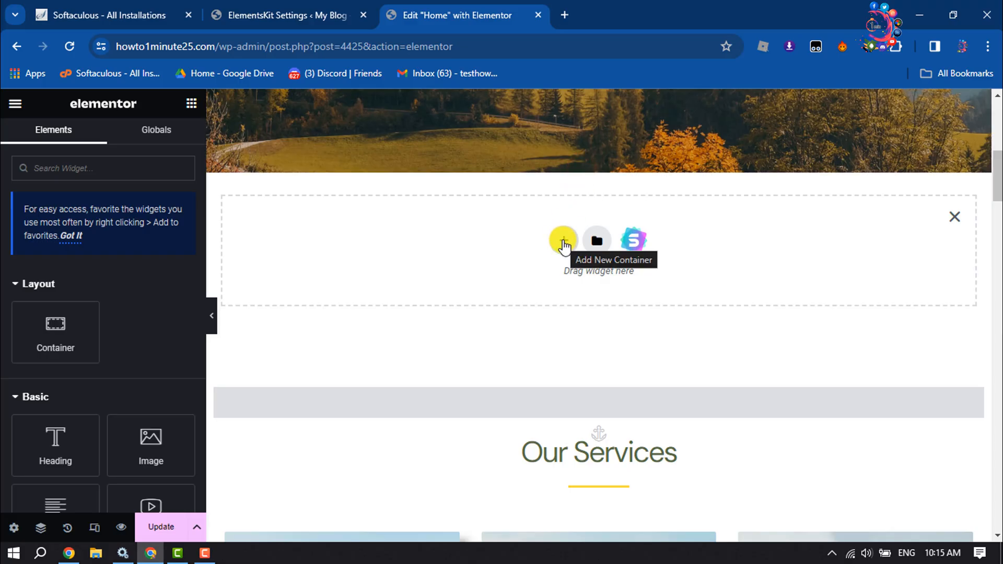
{"action": "left_click", "coordinate": [564, 240]}
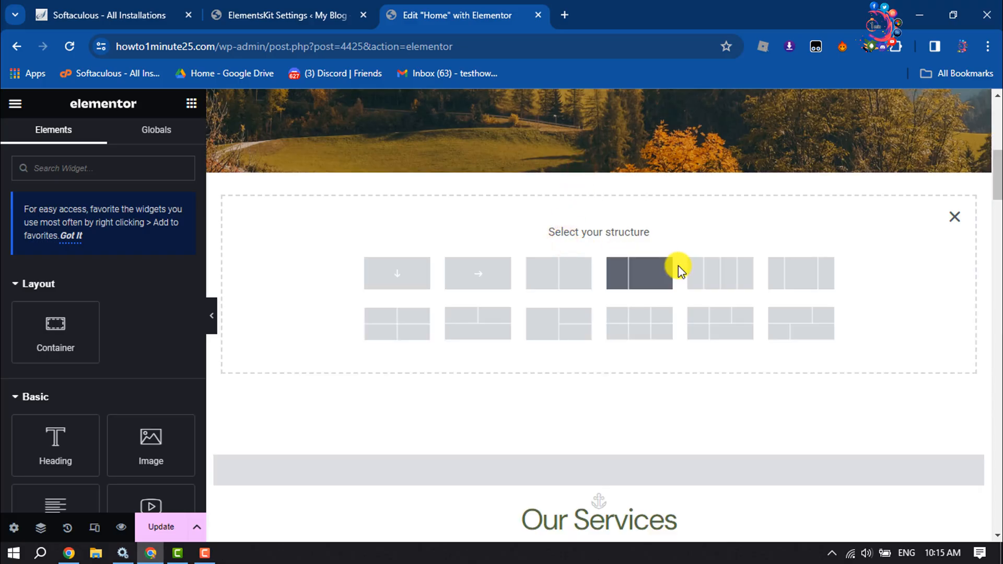
{"action": "mouse_move", "coordinate": [800, 273]}
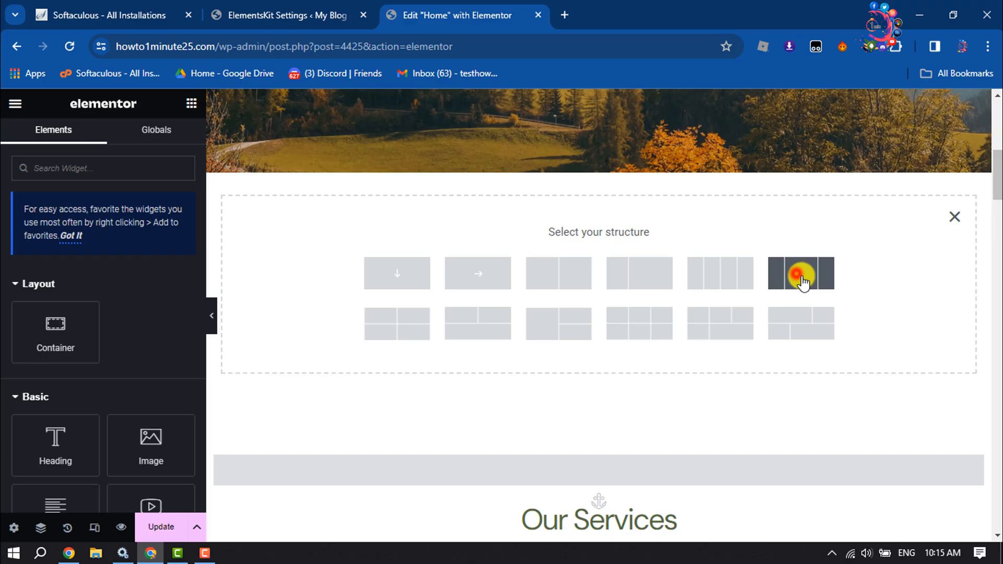
{"action": "left_click", "coordinate": [800, 273]}
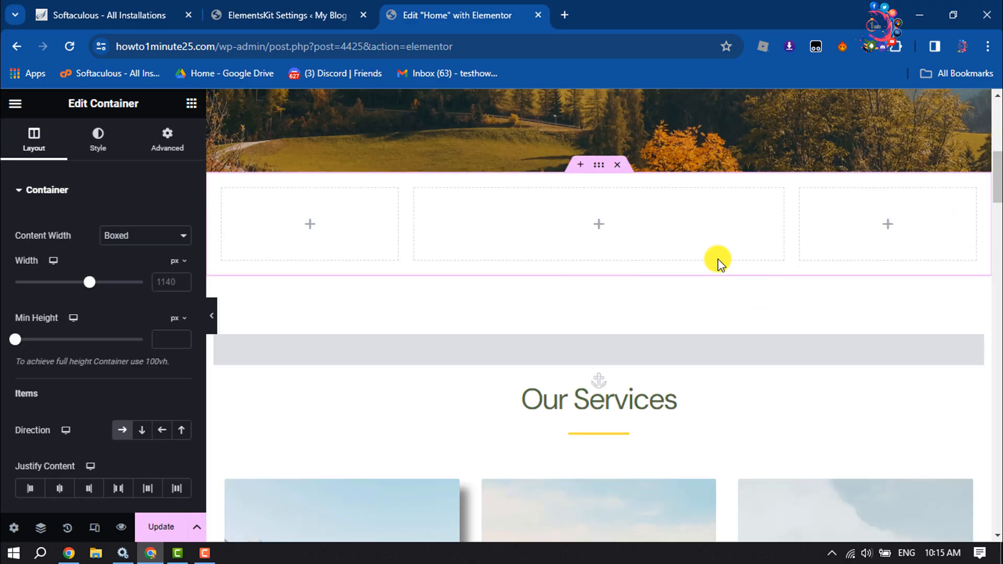
{"action": "mouse_move", "coordinate": [598, 165]}
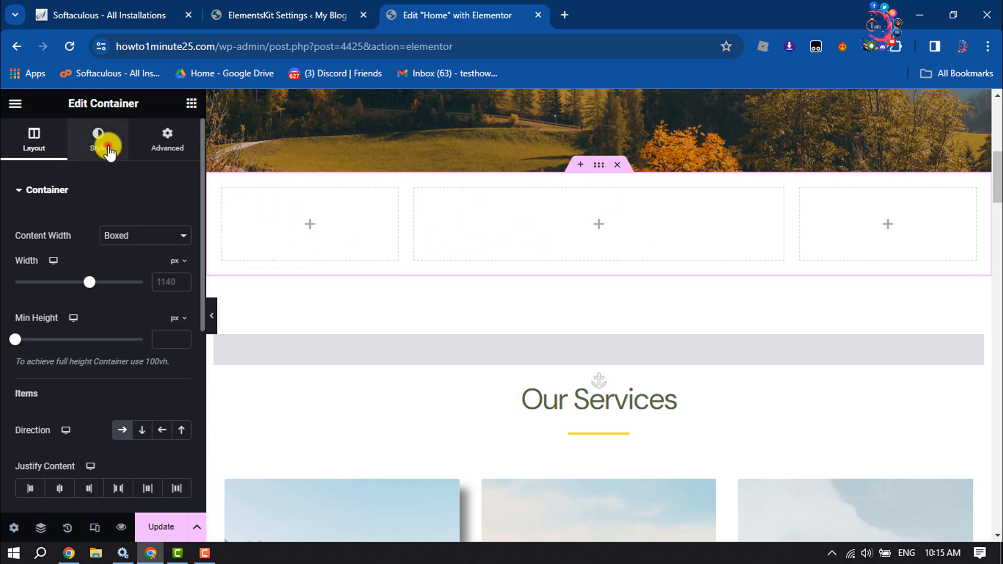
- Set the section's Classic background image to the mountain landscape contact-hero-1.jpg, leaving repeat unchanged
{"action": "left_click", "coordinate": [97, 139]}
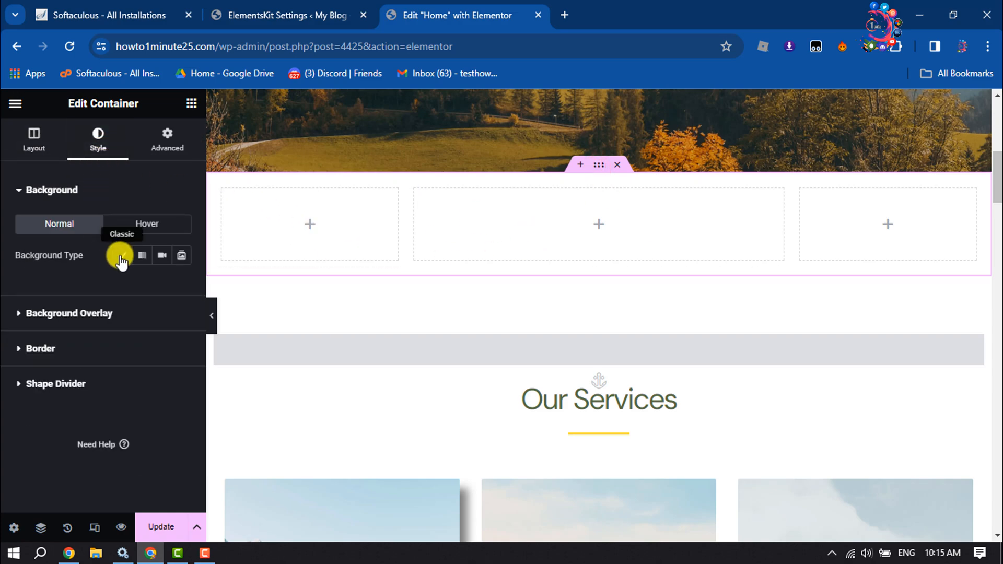
{"action": "left_click", "coordinate": [180, 255]}
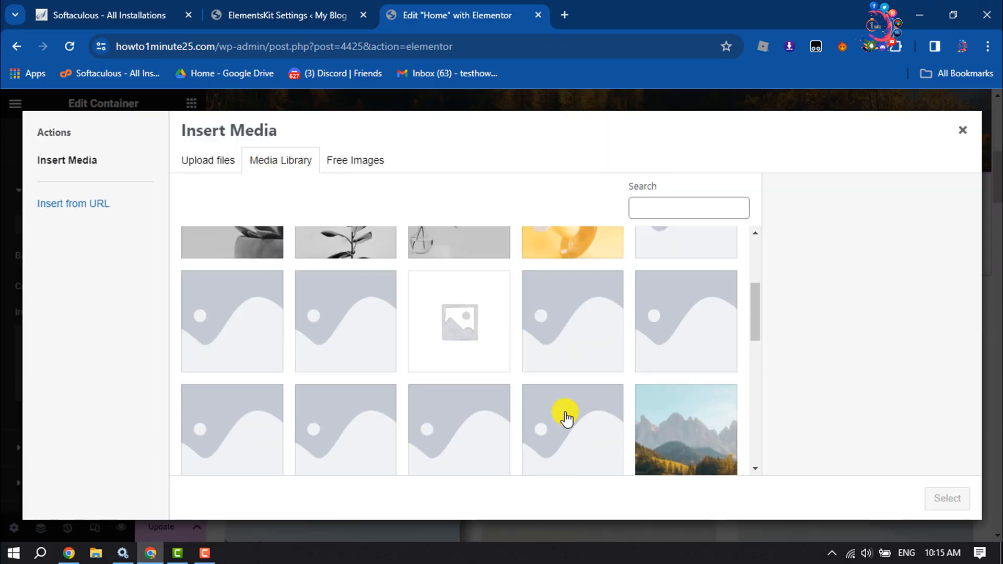
{"action": "scroll", "scroll_direction": "down", "scroll_amount": 3}
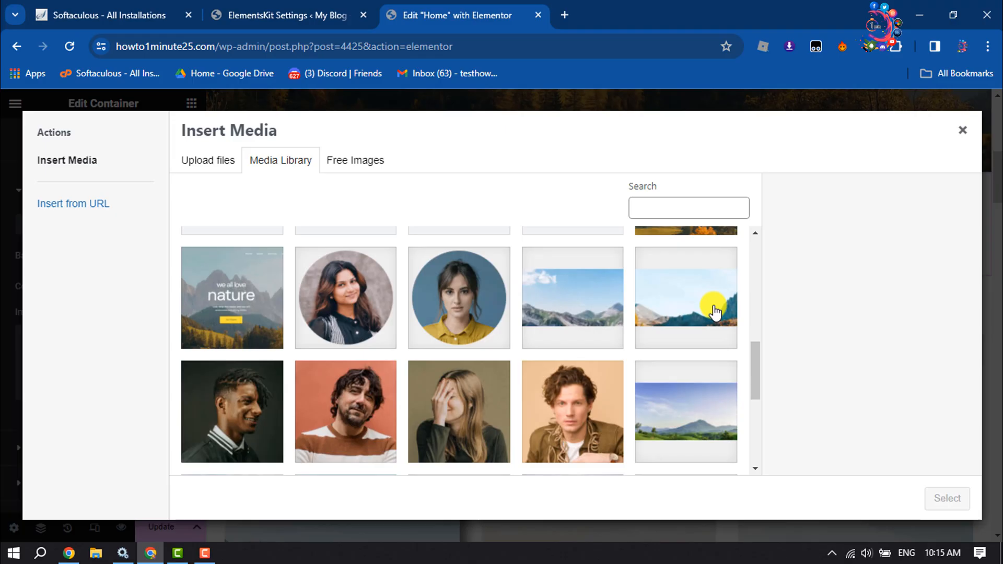
{"action": "left_click", "coordinate": [686, 297]}
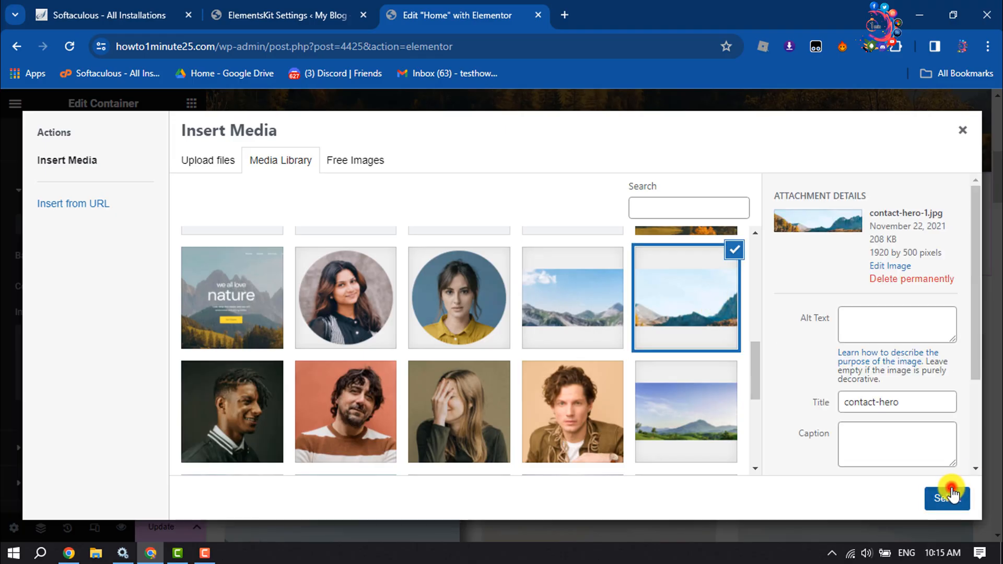
{"action": "left_click", "coordinate": [946, 497]}
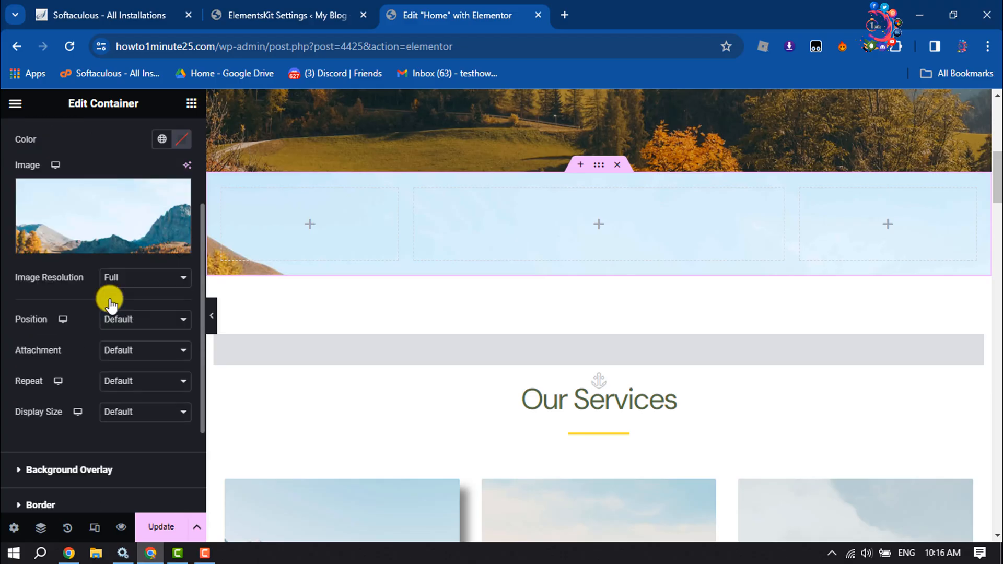
{"action": "left_click", "coordinate": [144, 380]}
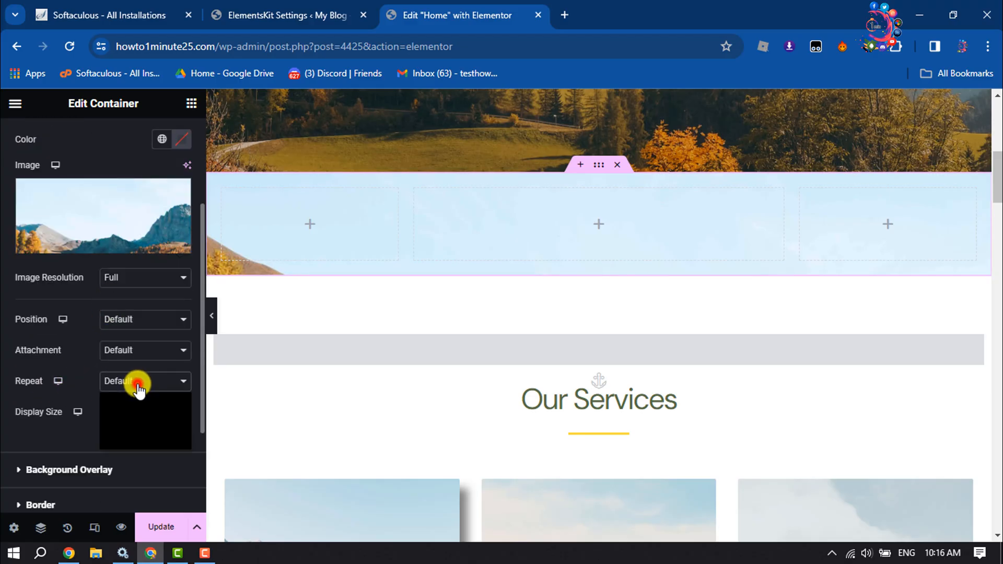
{"action": "left_click", "coordinate": [144, 380]}
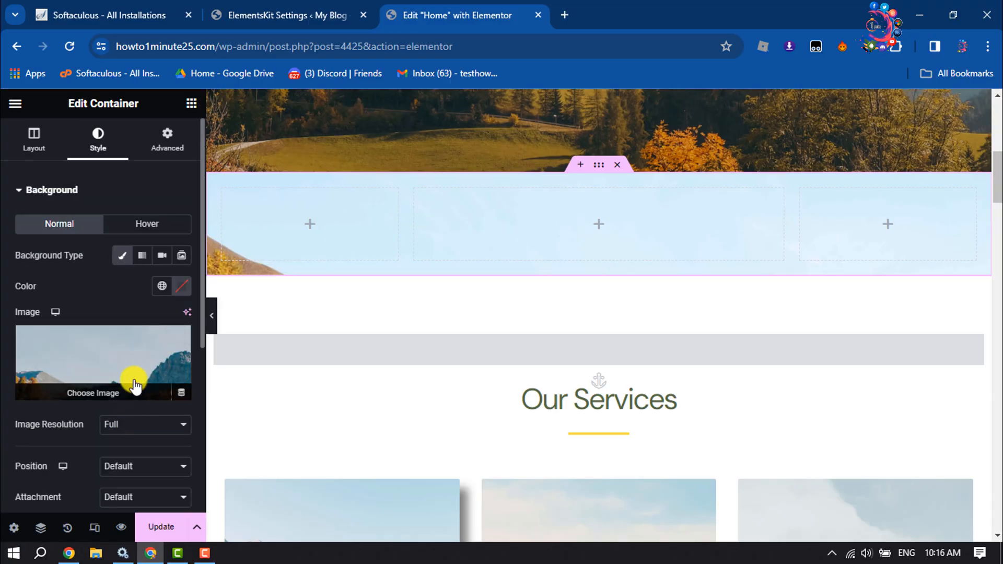
- Set the section's Content Width to Full Width and Min Height to about 356 px
{"action": "left_click", "coordinate": [34, 138]}
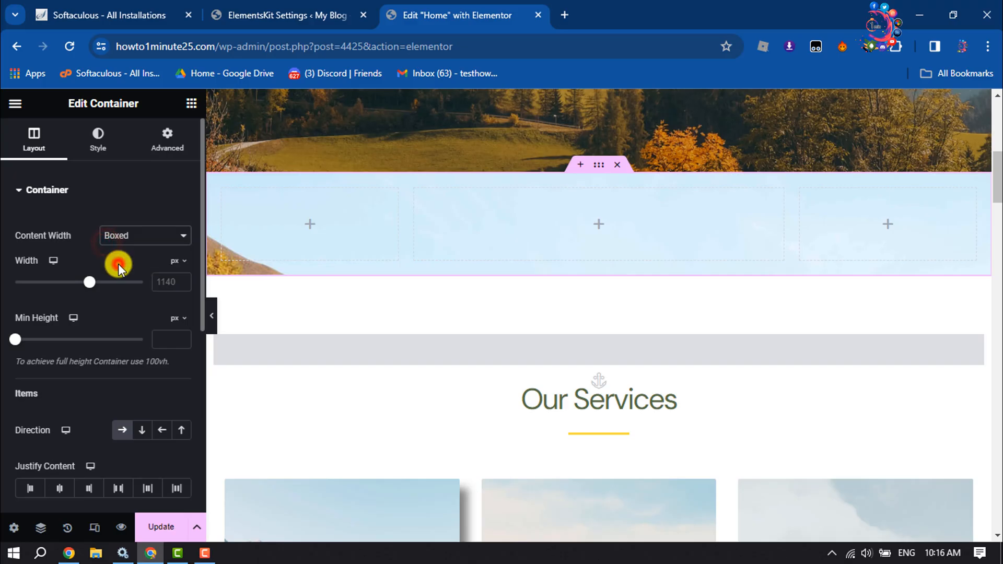
{"action": "left_click", "coordinate": [145, 236]}
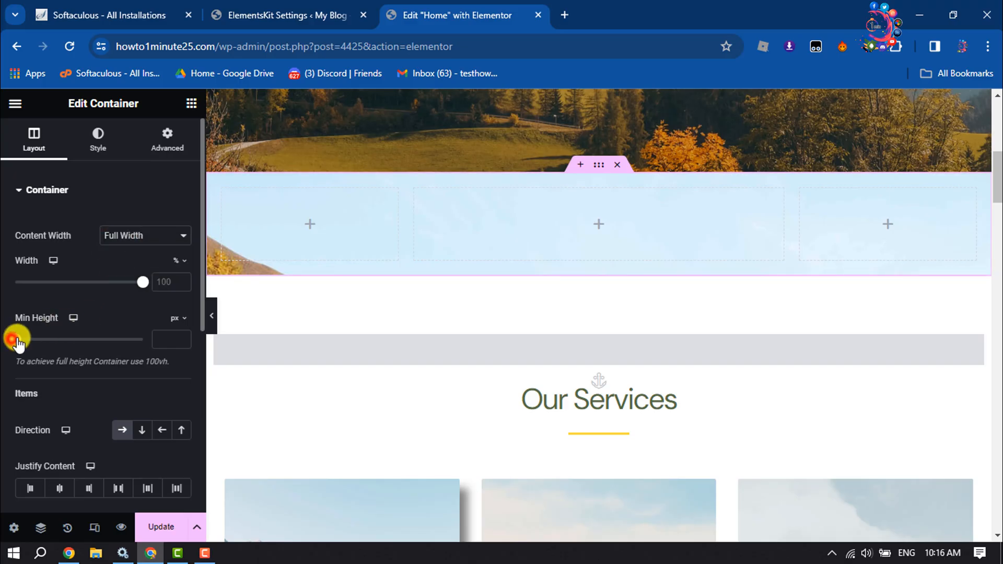
{"action": "left_click_drag", "start_coordinate": [19, 339], "coordinate": [41, 338]}
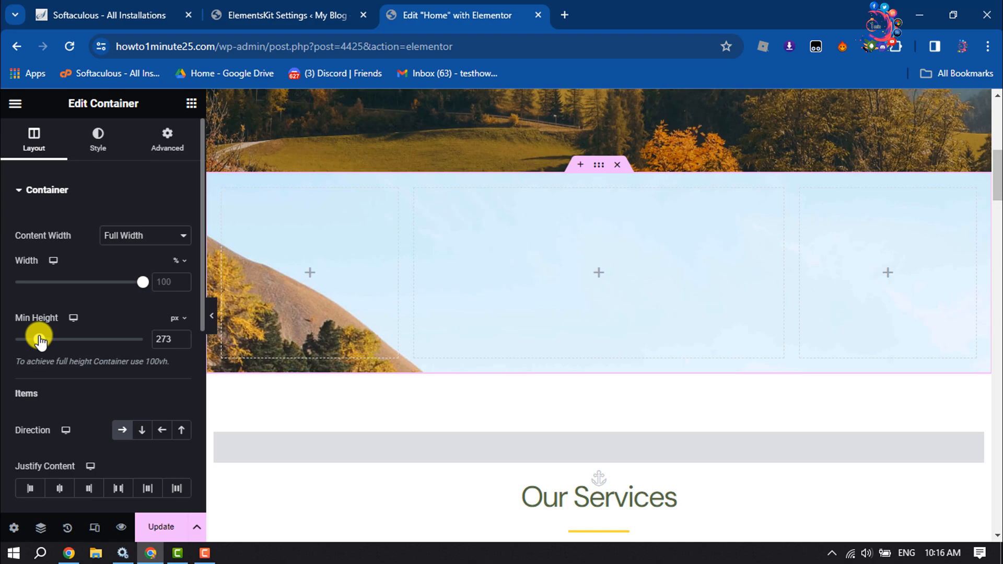
{"action": "left_click_drag", "start_coordinate": [42, 339], "coordinate": [52, 339]}
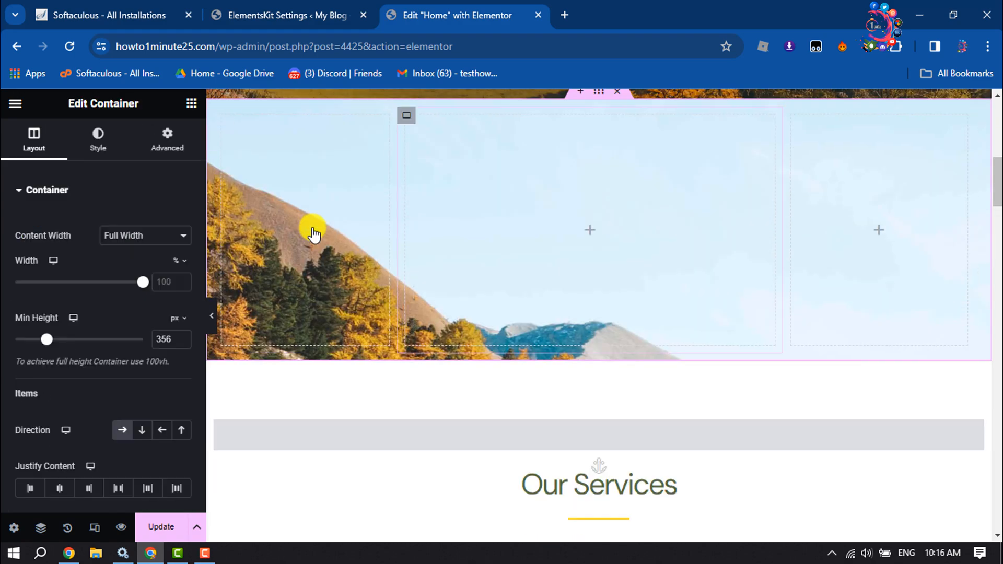
{"action": "mouse_move", "coordinate": [674, 362]}
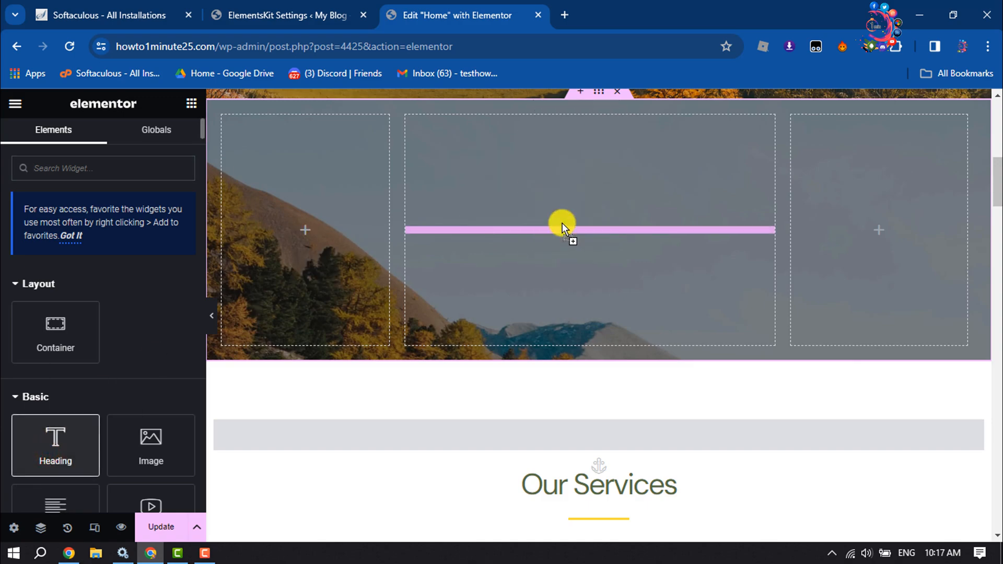
- Add a heading 'Our Achievements' in the middle column and adjust its HTML tag level
{"action": "left_click", "coordinate": [562, 223]}
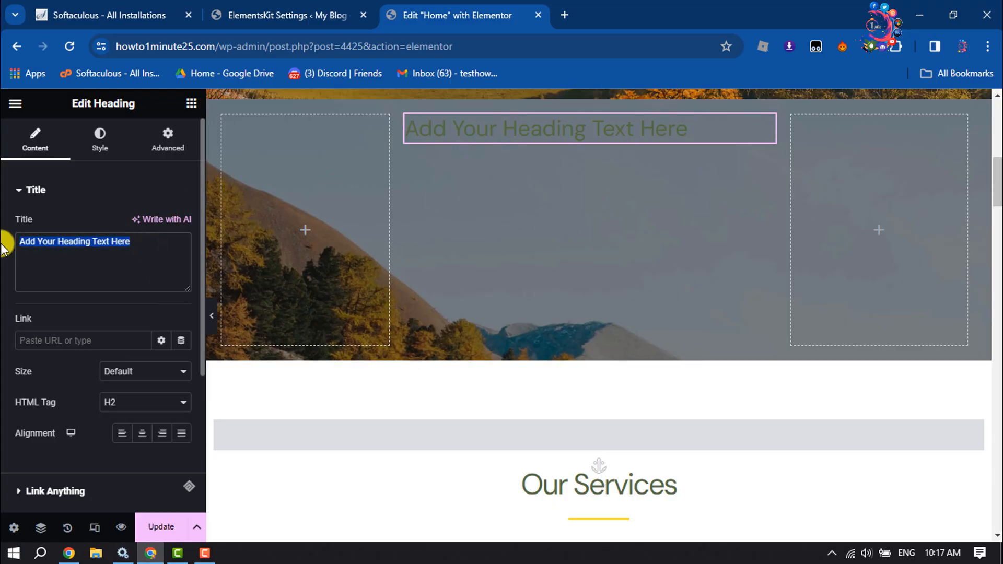
{"action": "type", "text": "Our"}
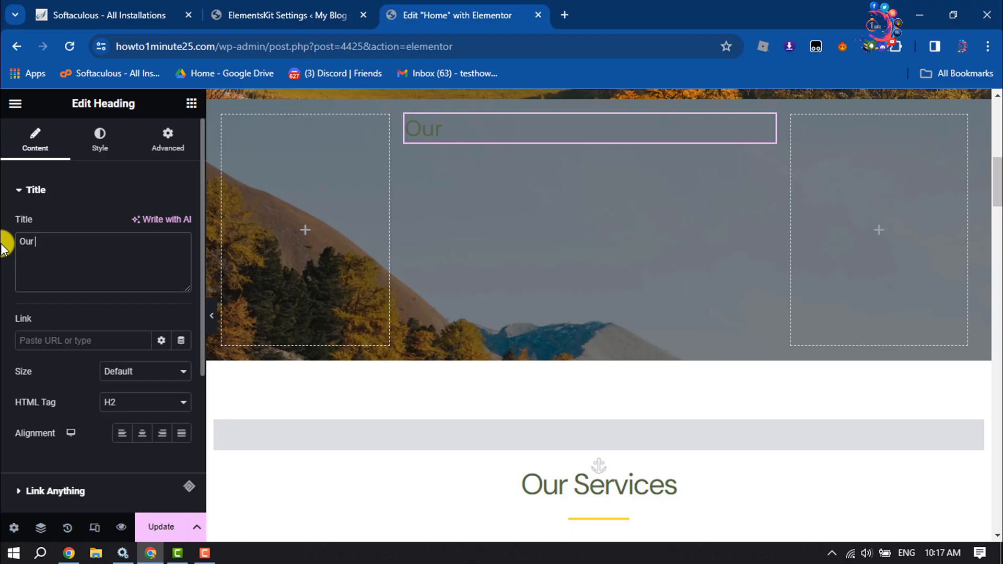
{"action": "type", "text": "Achi"}
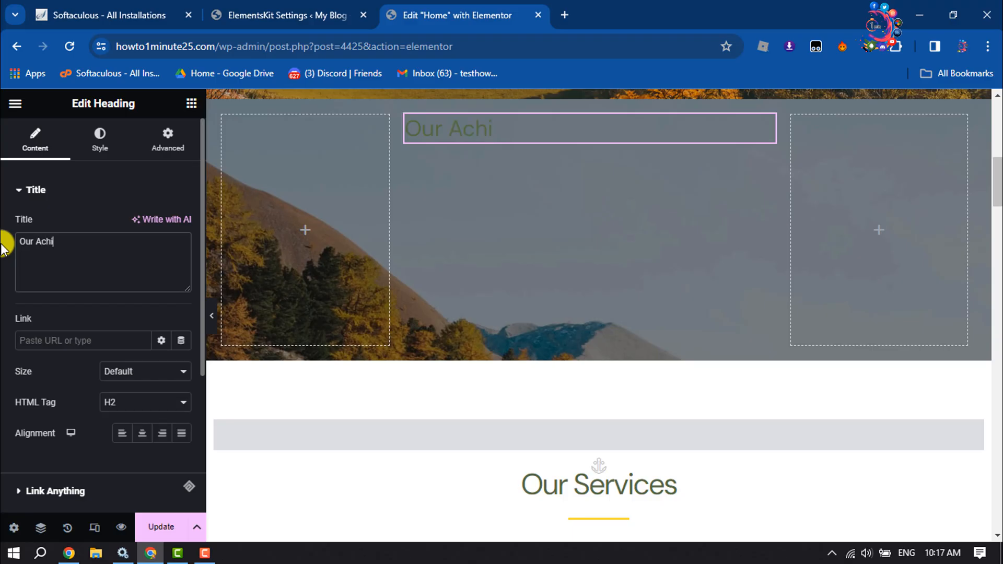
{"action": "type", "text": "vements"}
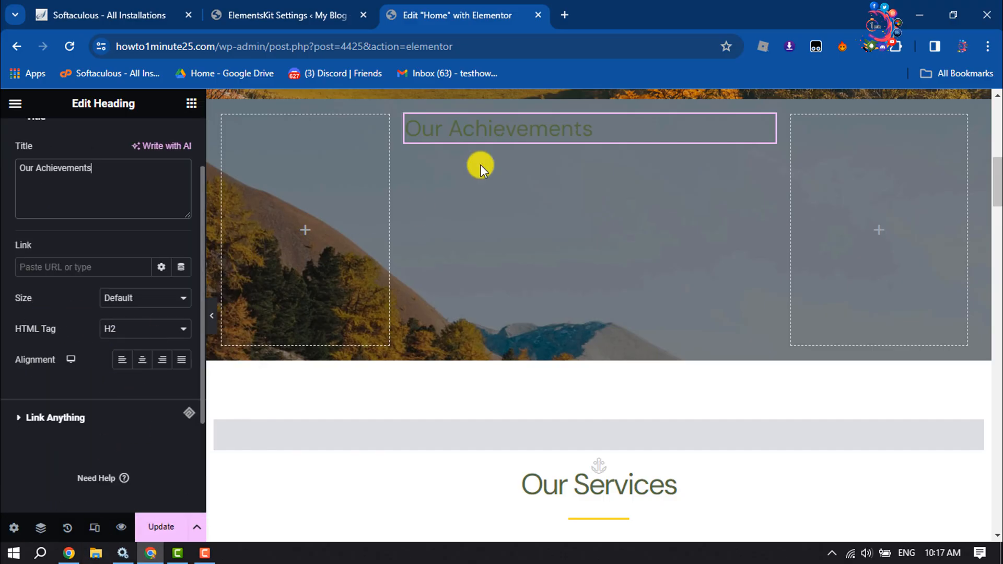
{"action": "left_click", "coordinate": [144, 328]}
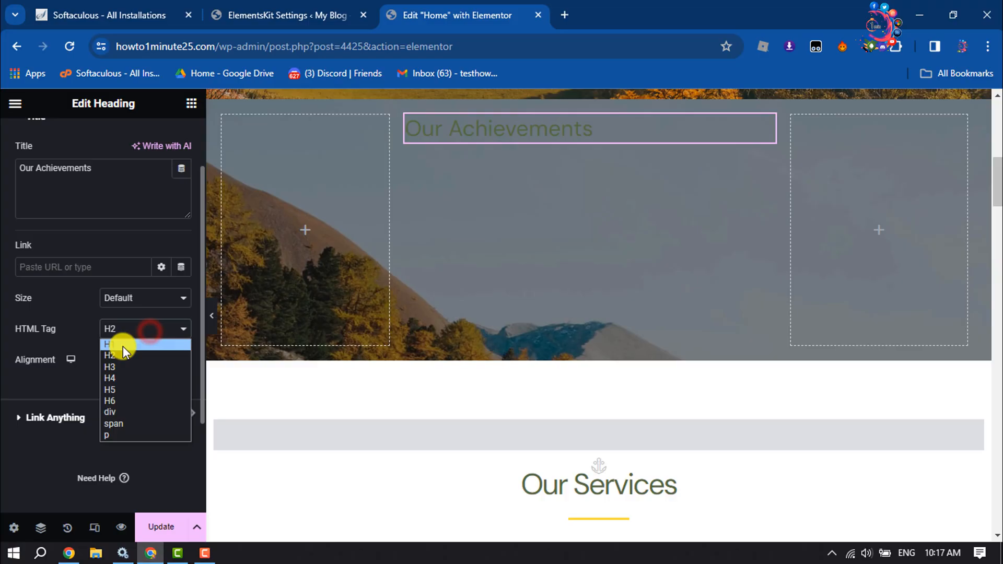
{"action": "left_click", "coordinate": [110, 344]}
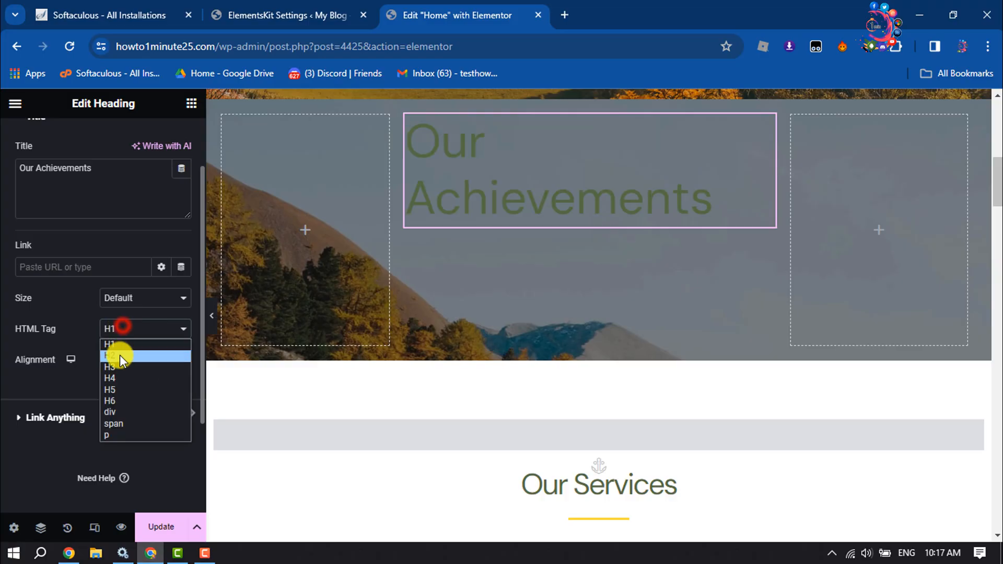
- Colour the heading white (#FFFFFF) and centre it
{"action": "left_click", "coordinate": [99, 139]}
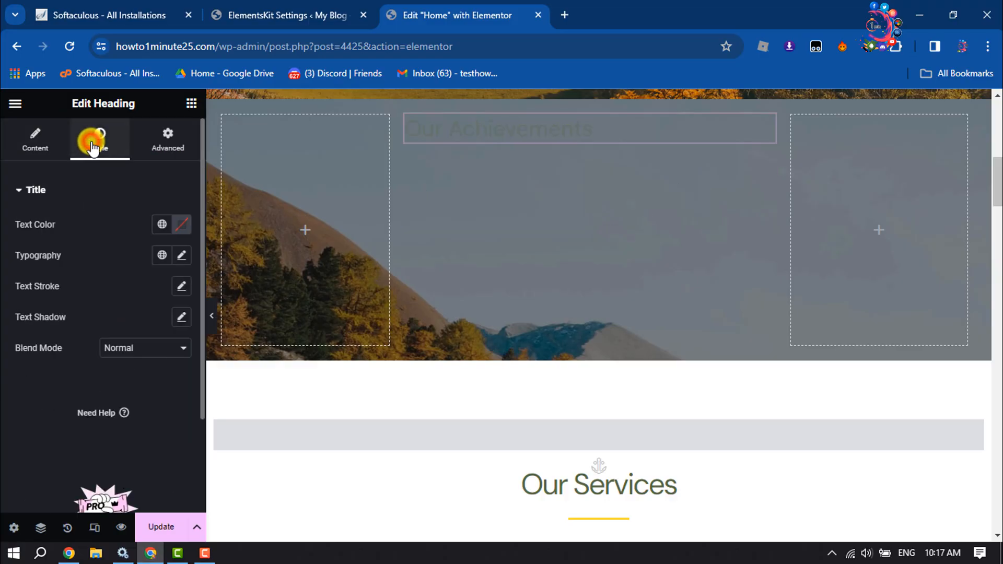
{"action": "left_click", "coordinate": [181, 225]}
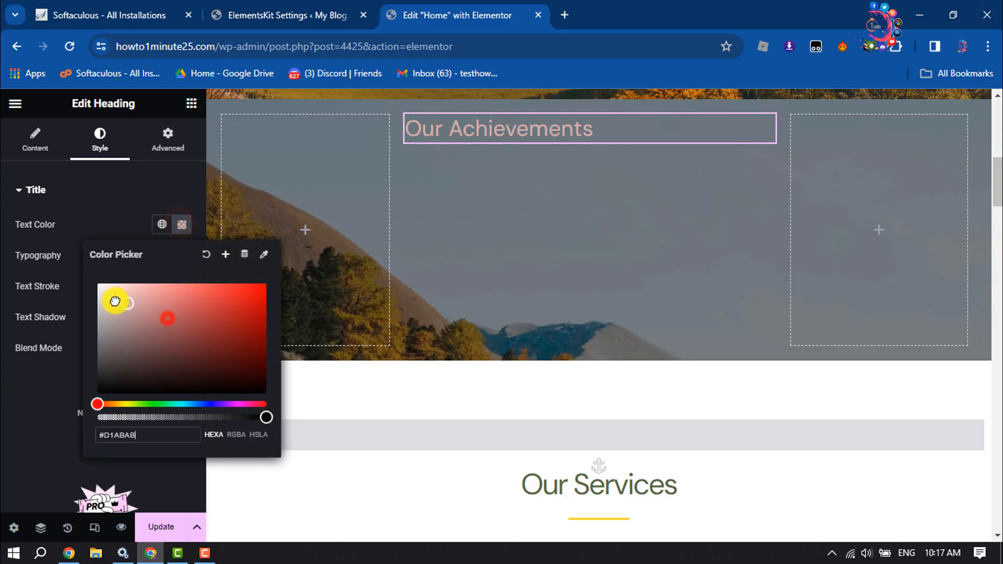
{"action": "left_click_drag", "start_coordinate": [116, 301], "coordinate": [97, 284]}
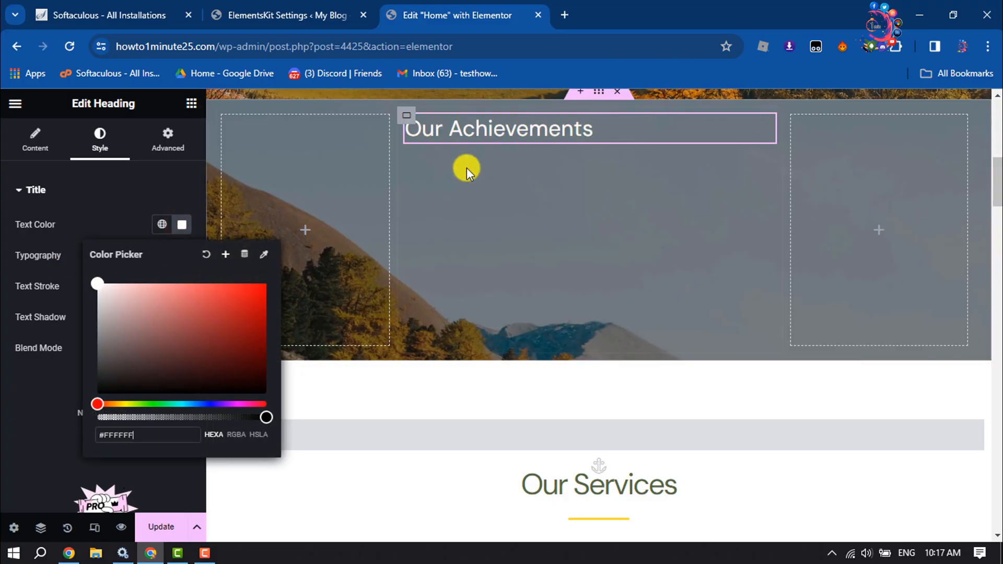
{"action": "left_click", "coordinate": [36, 139]}
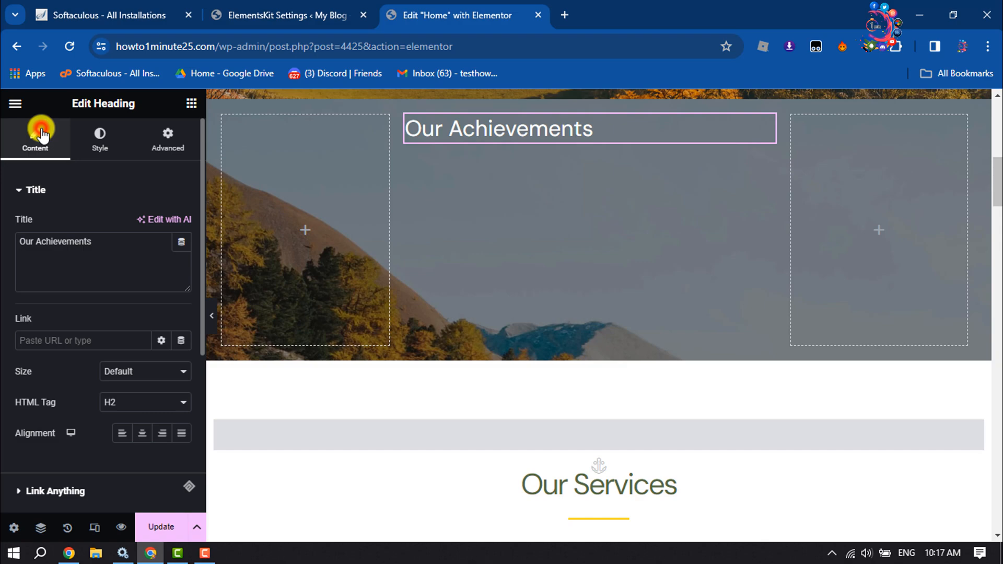
{"action": "mouse_move", "coordinate": [141, 432]}
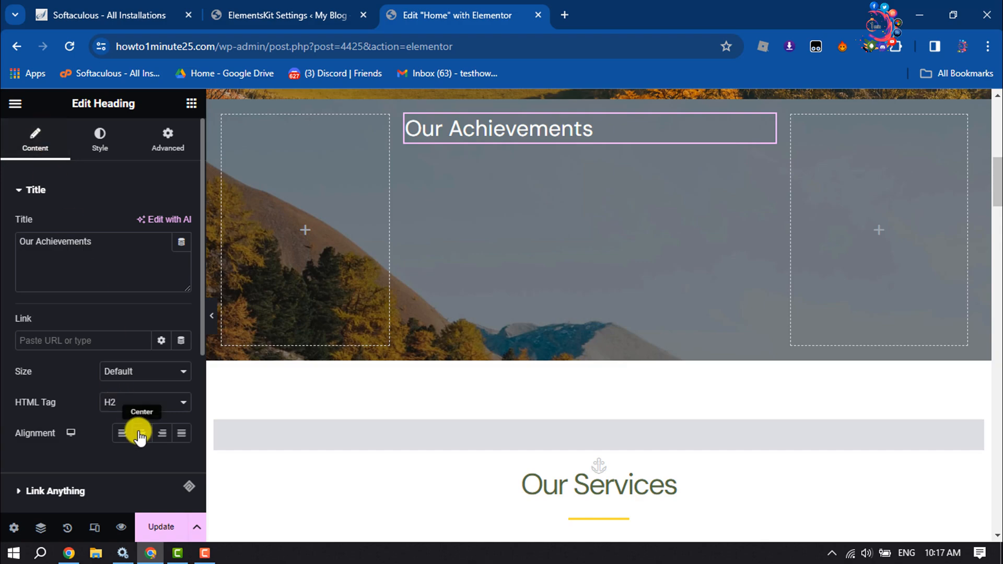
{"action": "left_click", "coordinate": [141, 433]}
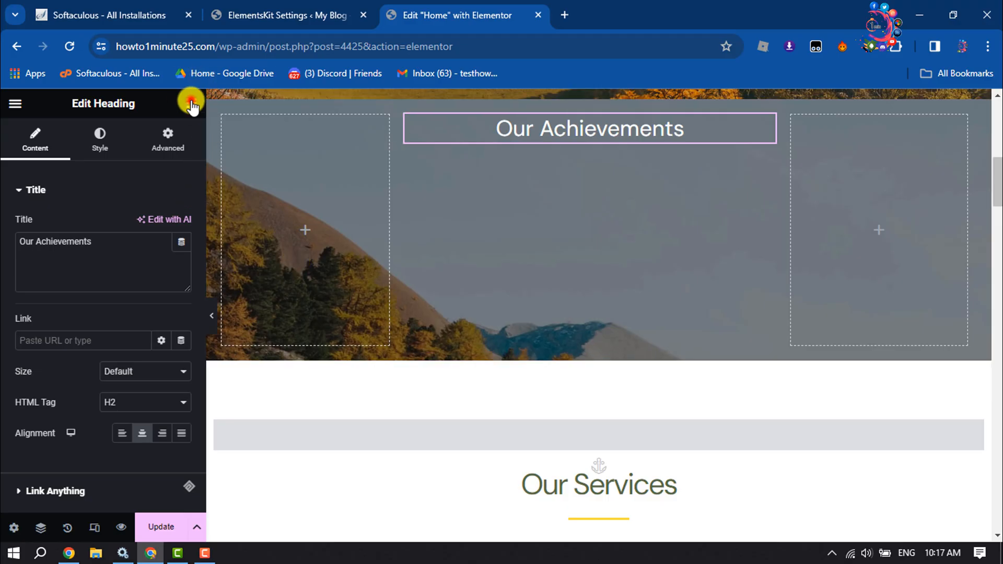
{"action": "left_click", "coordinate": [191, 104]}
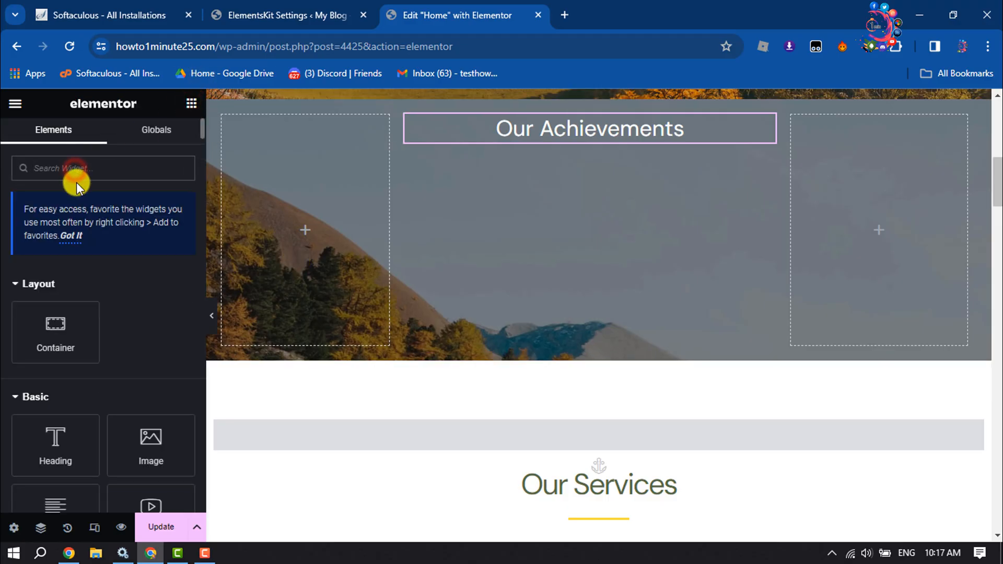
- Add a Counter widget below the heading with Ending Number 500 and no title
{"action": "type", "text": "d"}
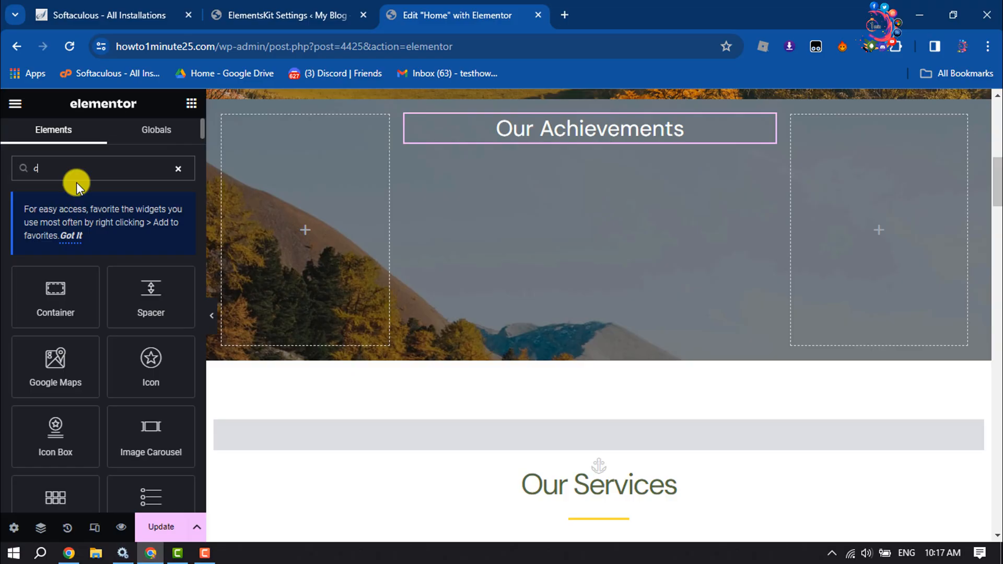
{"action": "type", "text": "counter"}
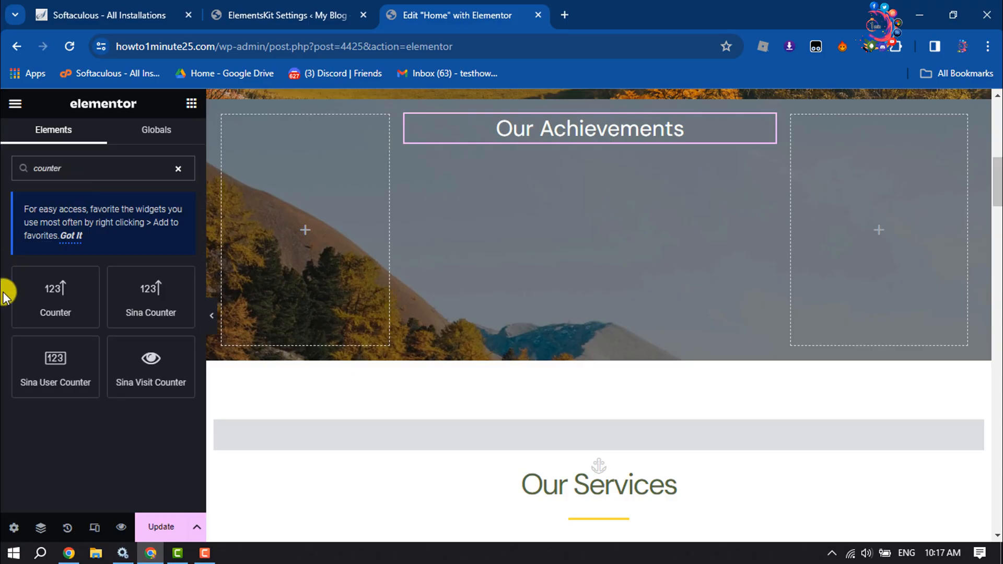
{"action": "left_click_drag", "start_coordinate": [55, 296], "coordinate": [586, 197]}
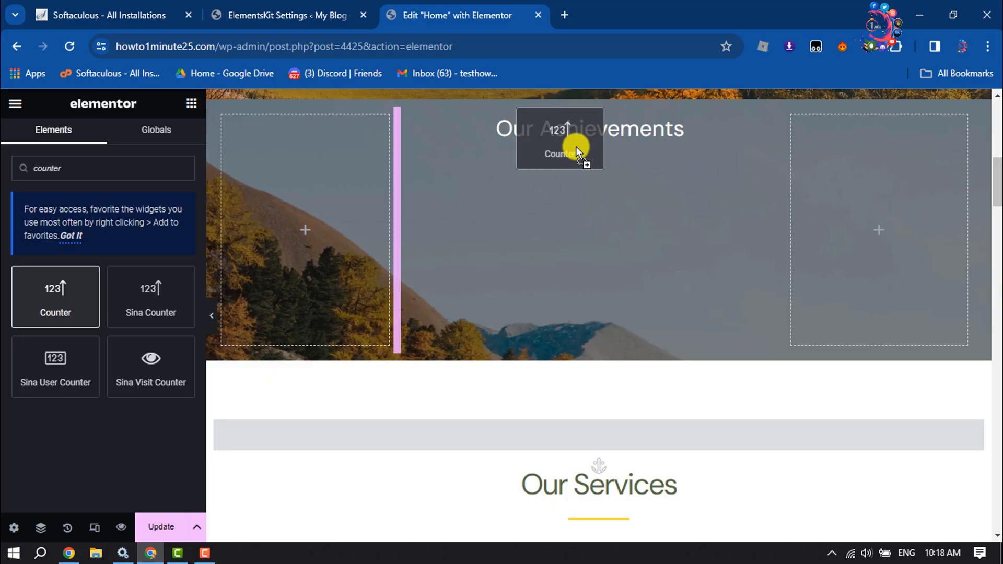
{"action": "left_click_drag", "start_coordinate": [56, 296], "coordinate": [588, 199]}
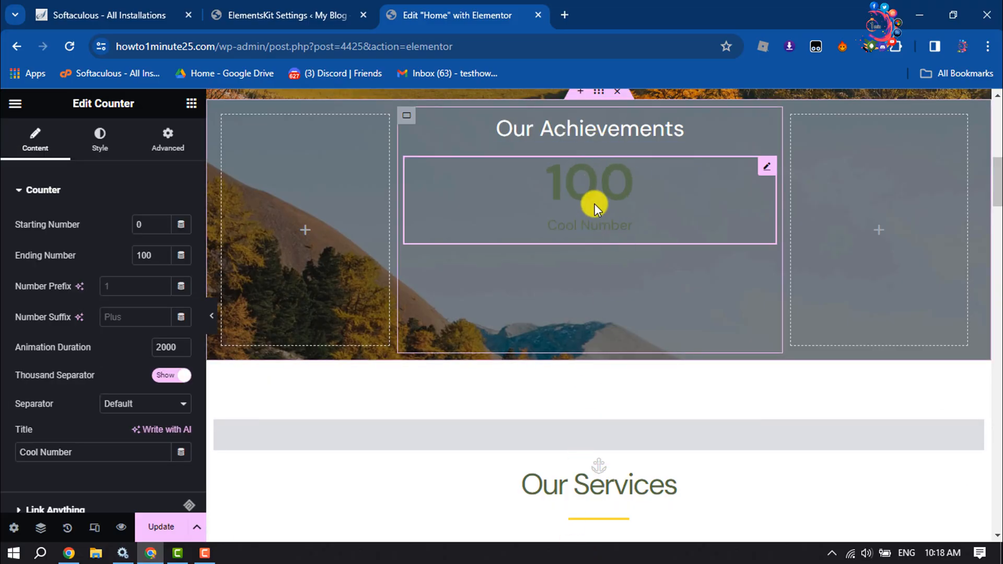
{"action": "mouse_move", "coordinate": [767, 166]}
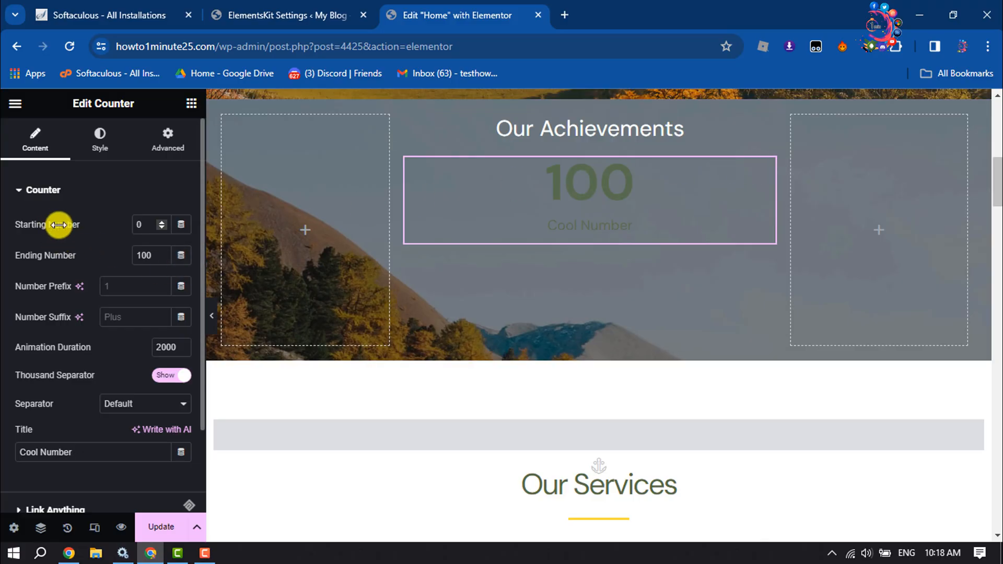
{"action": "mouse_move", "coordinate": [31, 262]}
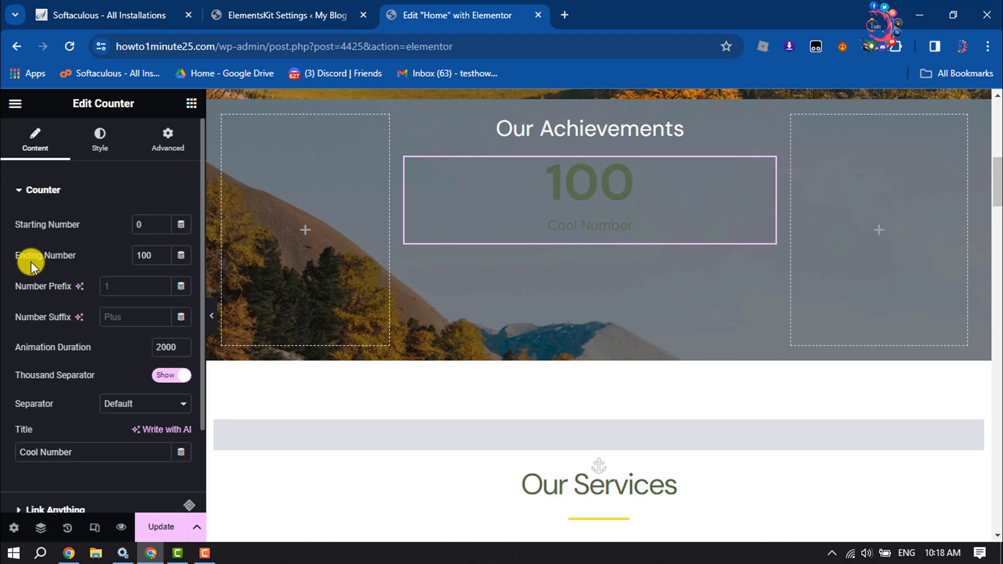
{"action": "type", "text": "5"}
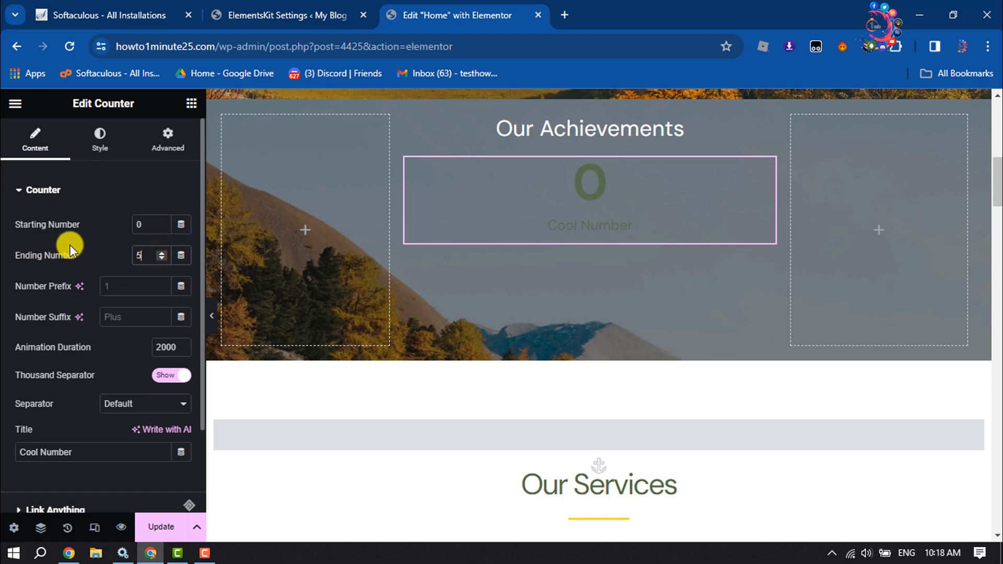
{"action": "type", "text": "00"}
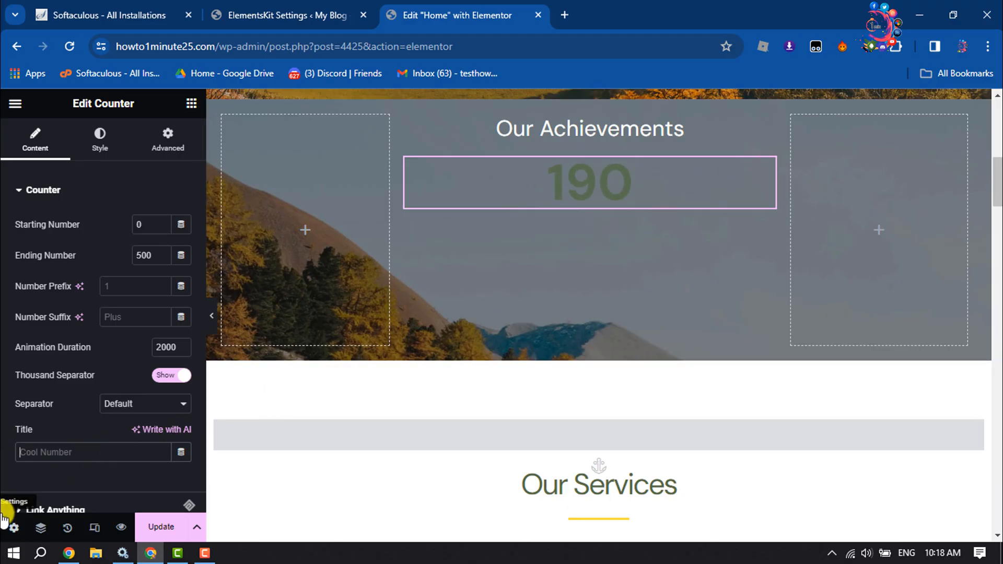
- Make the counter number red, then add a heading block beneath it
{"action": "left_click", "coordinate": [99, 139]}
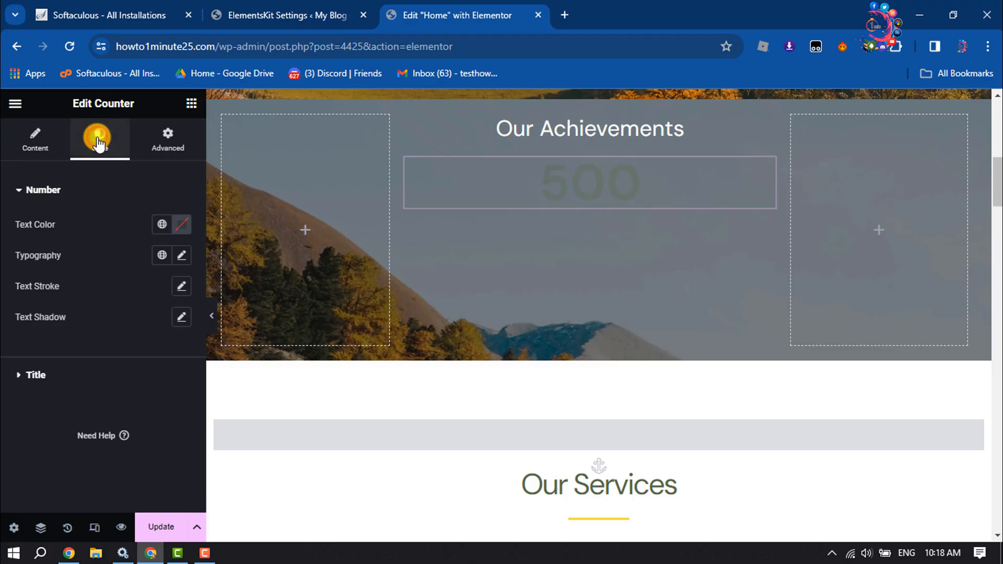
{"action": "left_click", "coordinate": [181, 224]}
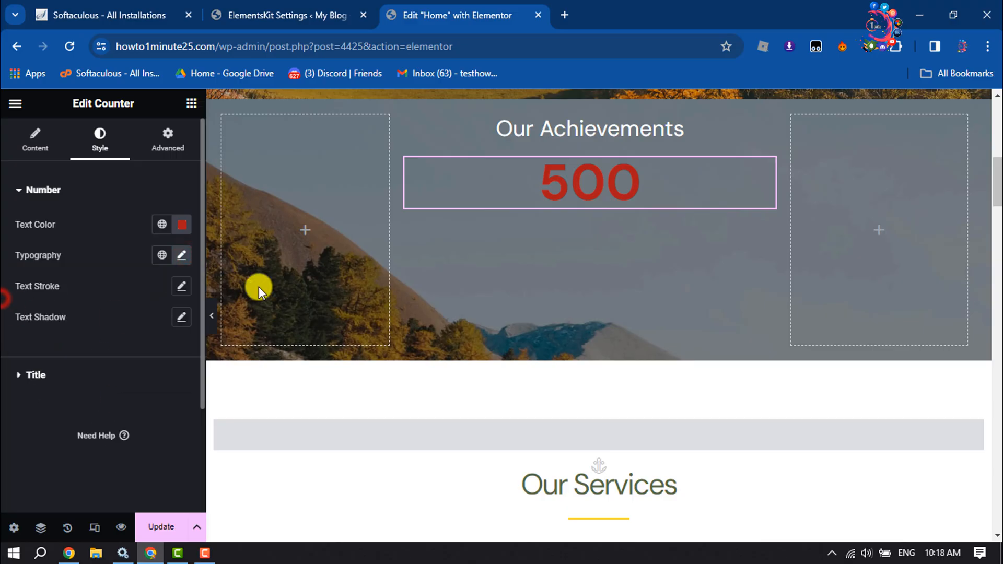
{"action": "left_click", "coordinate": [190, 103]}
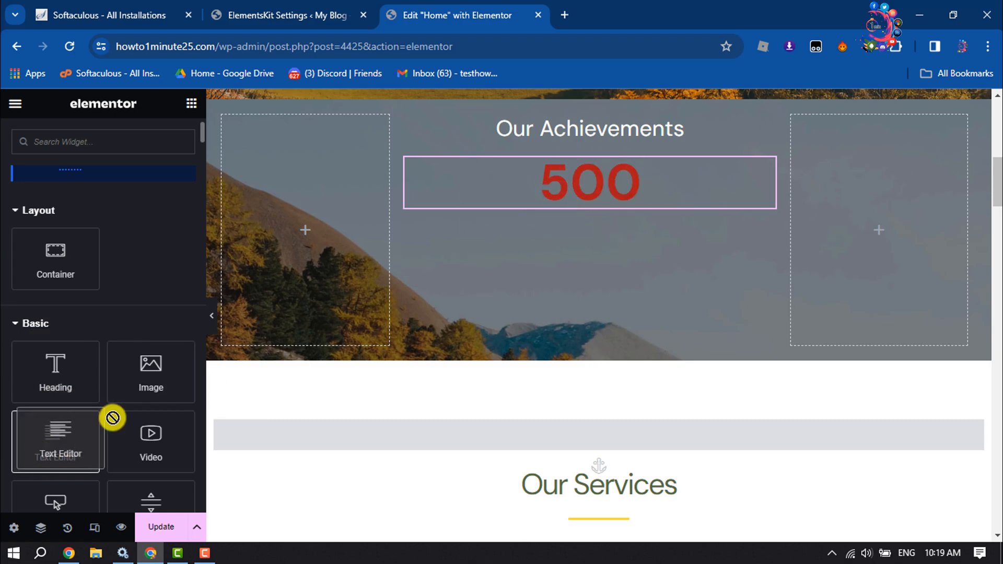
{"action": "left_click_drag", "start_coordinate": [55, 371], "coordinate": [588, 211]}
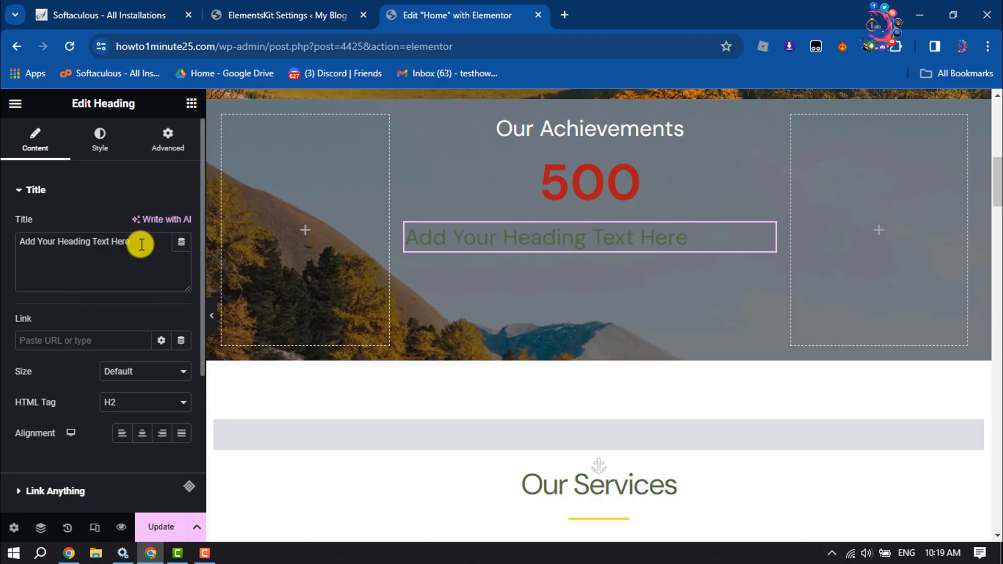
- Title the new heading 'Youtube Subscribers' as a centred H5 and style it white
{"action": "type", "text": "Youtube Subscribers"}
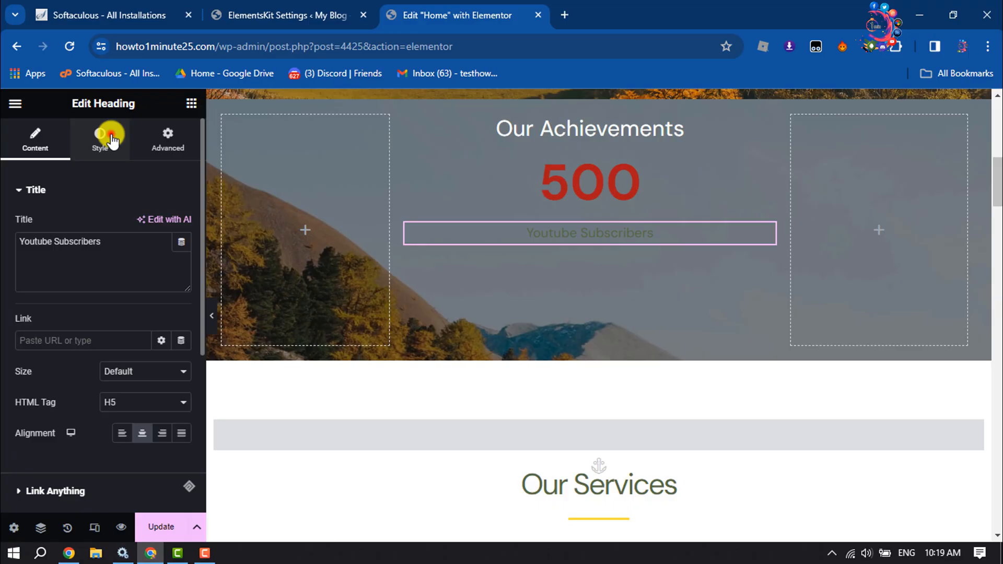
{"action": "left_click", "coordinate": [99, 135]}
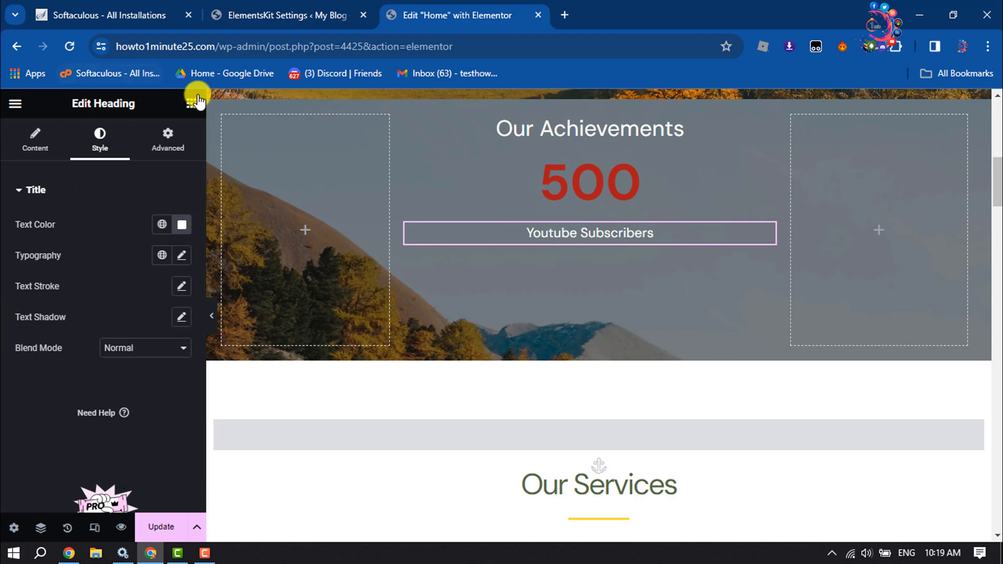
- Add a Text Editor paragraph below the label, centred, white and in smaller type
{"action": "left_click", "coordinate": [190, 103]}
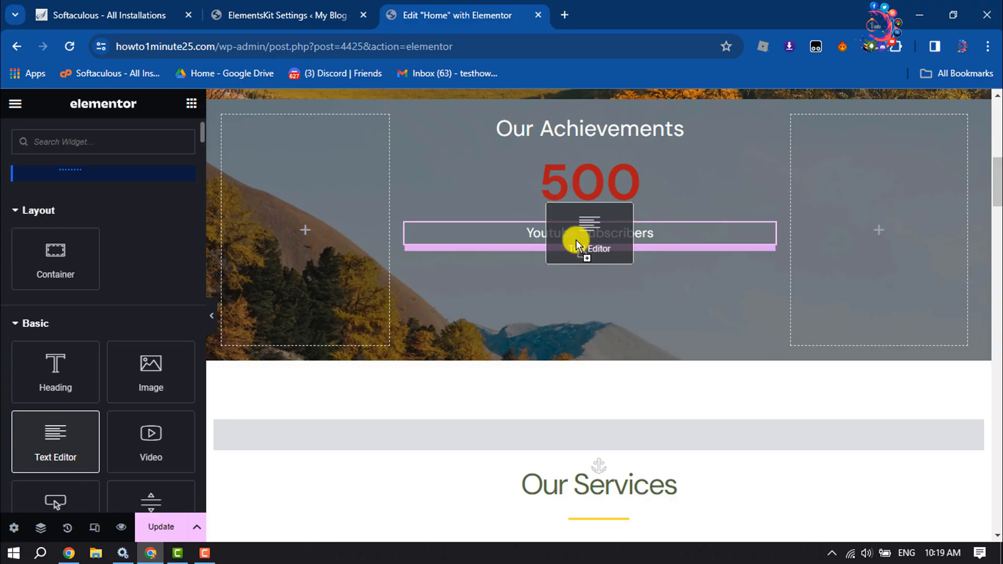
{"action": "left_click", "coordinate": [588, 232]}
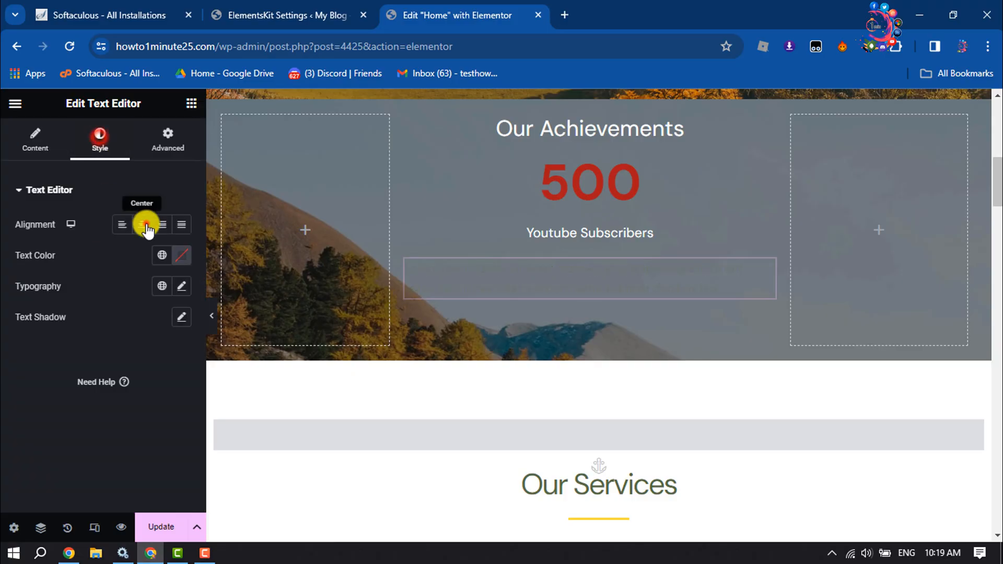
{"action": "left_click", "coordinate": [180, 255]}
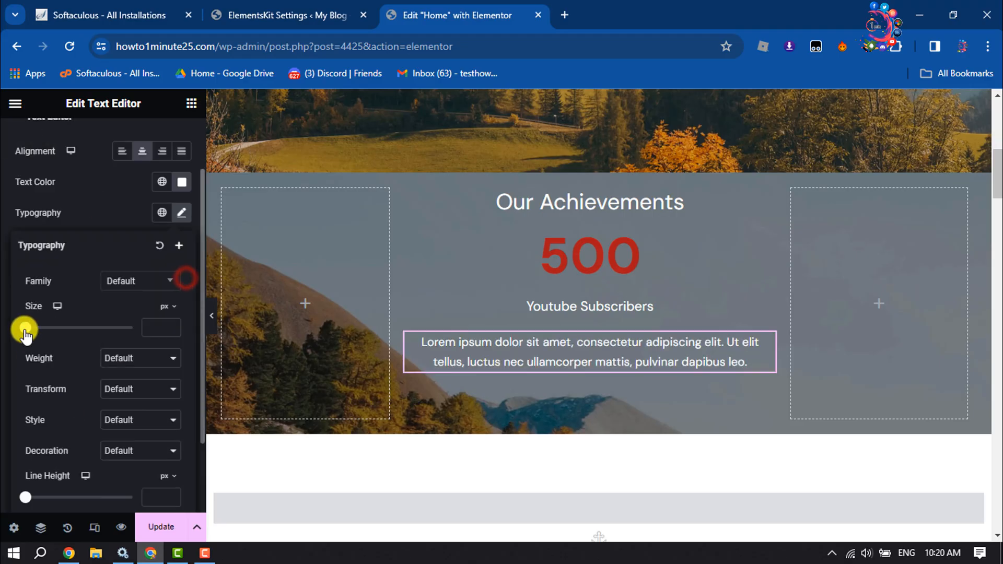
{"action": "left_click_drag", "start_coordinate": [24, 327], "coordinate": [36, 327]}
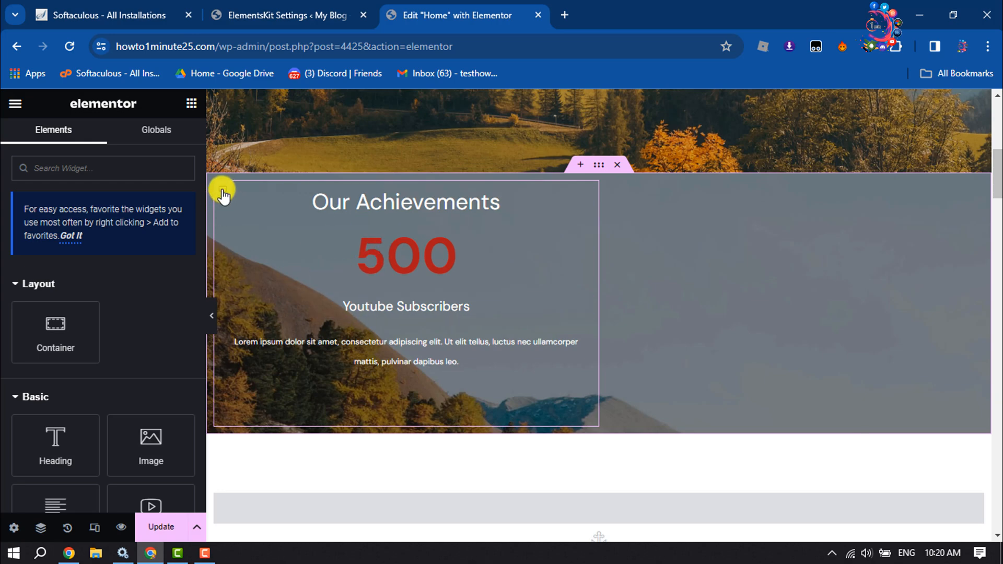
- Duplicate the column and make the middle one Facebook Followers with counter 789
{"action": "left_click", "coordinate": [222, 189]}
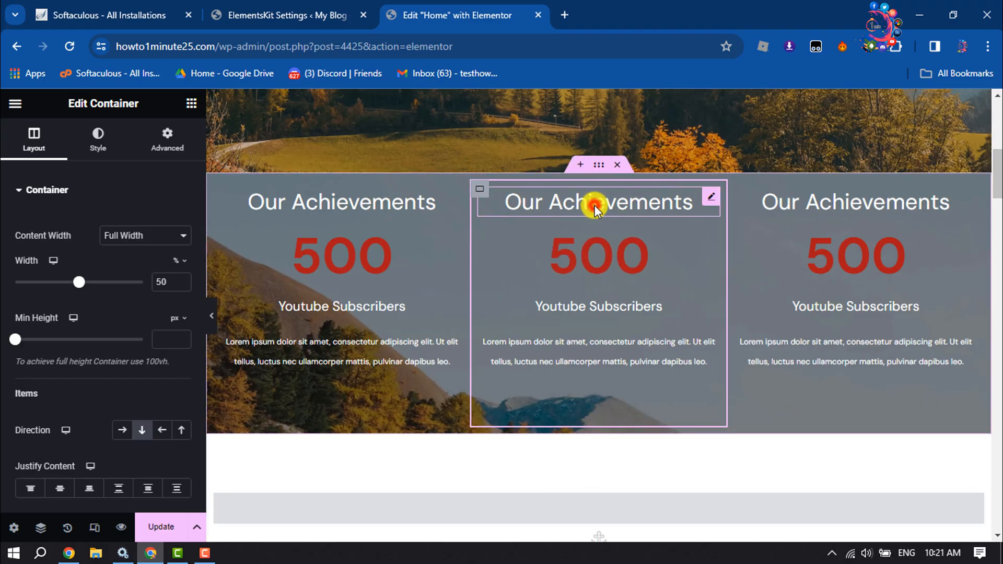
{"action": "left_click", "coordinate": [597, 201]}
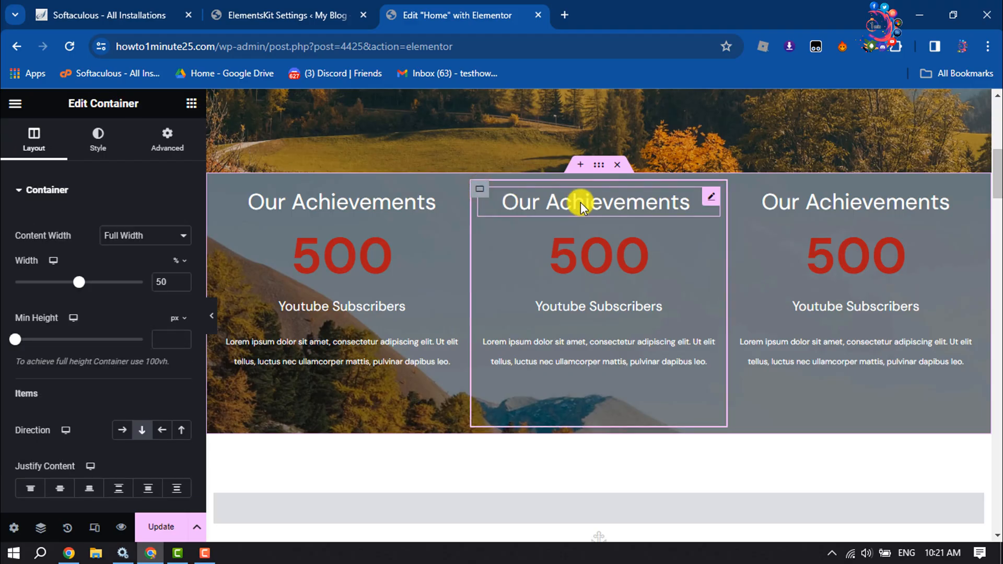
{"action": "left_click", "coordinate": [597, 306]}
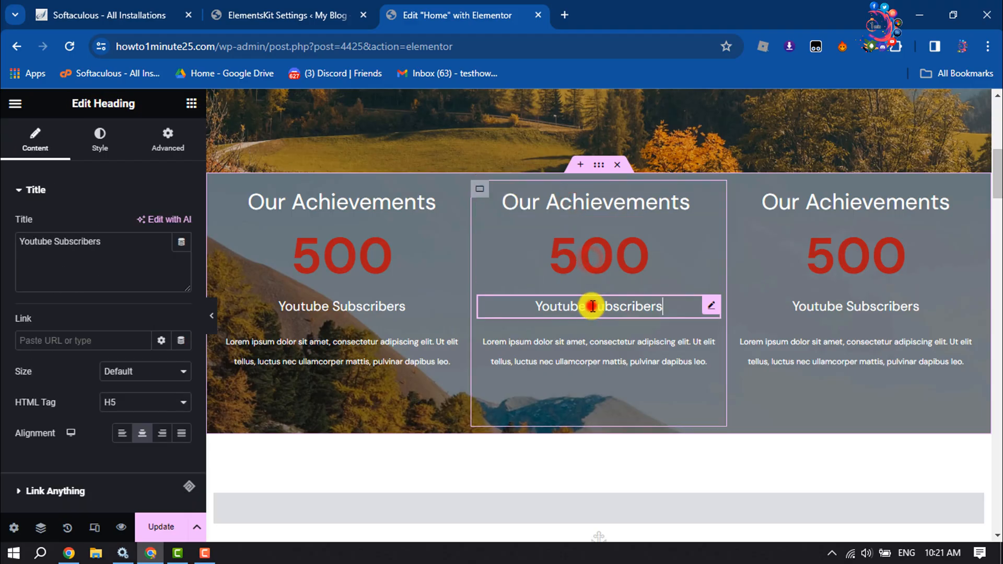
{"action": "double_click", "coordinate": [591, 306]}
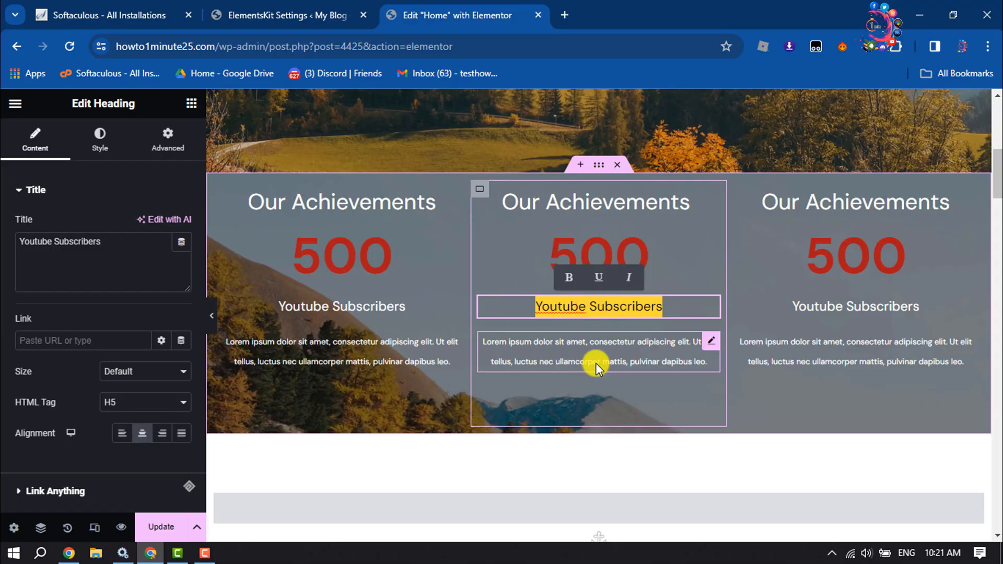
{"action": "type", "text": "Facebook Followers"}
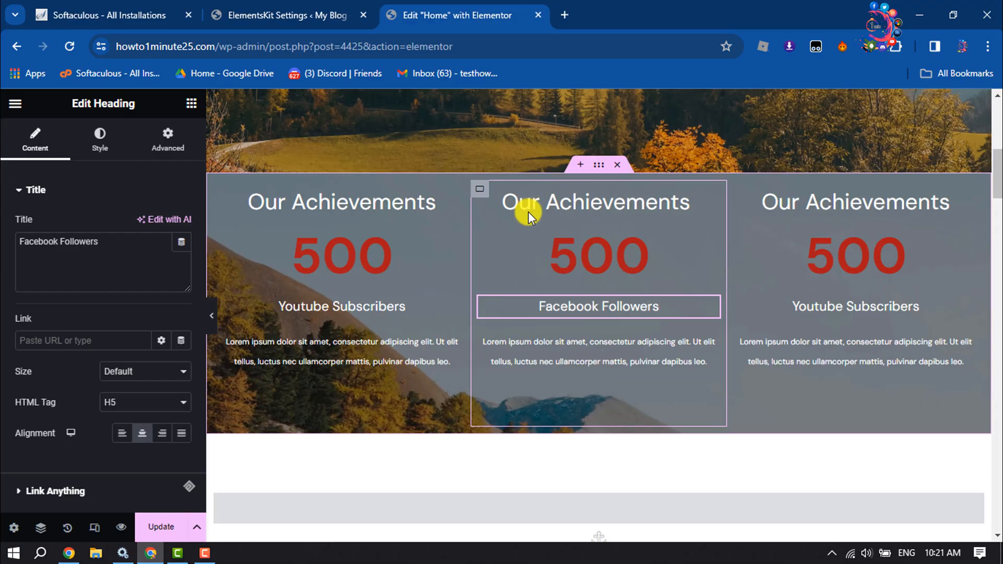
{"action": "left_click", "coordinate": [598, 256]}
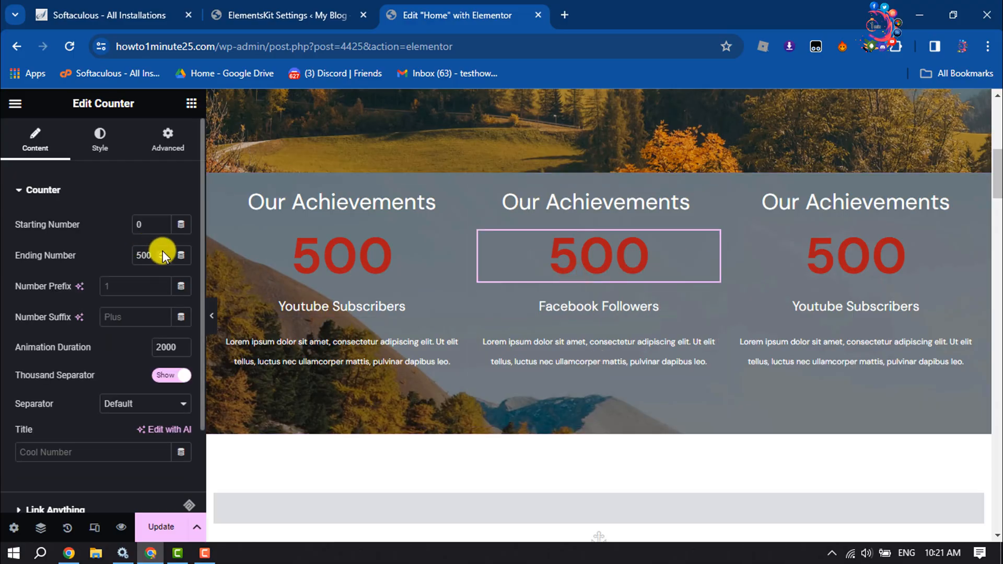
{"action": "type", "text": "7"}
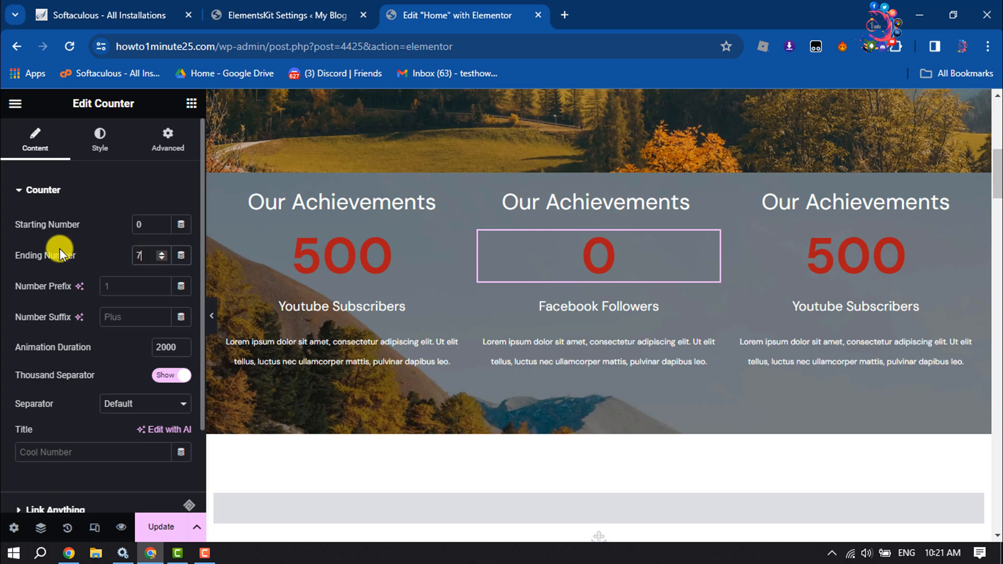
{"action": "type", "text": "89"}
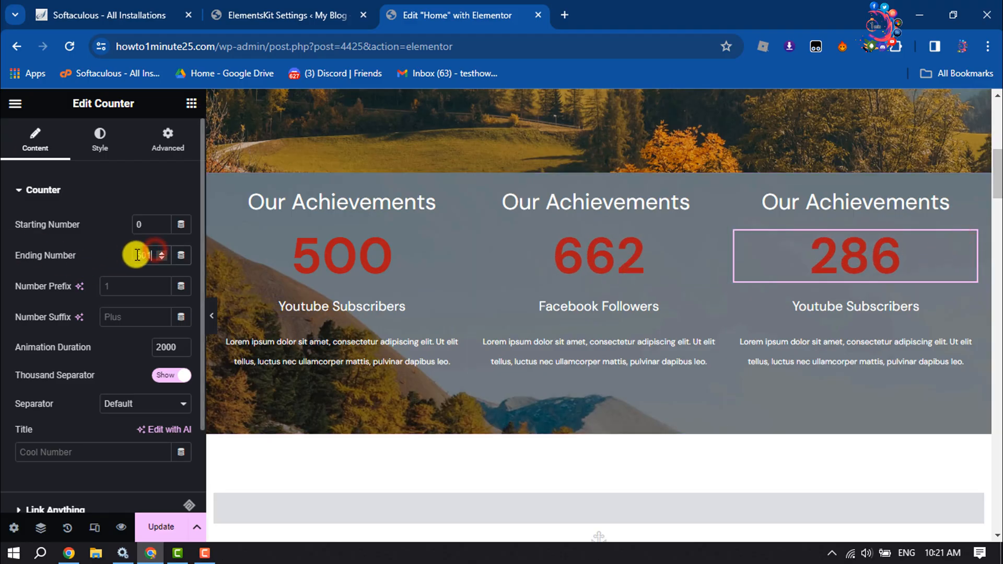
- Make the third column Instagram Followers with counter 453
{"action": "type", "text": "453"}
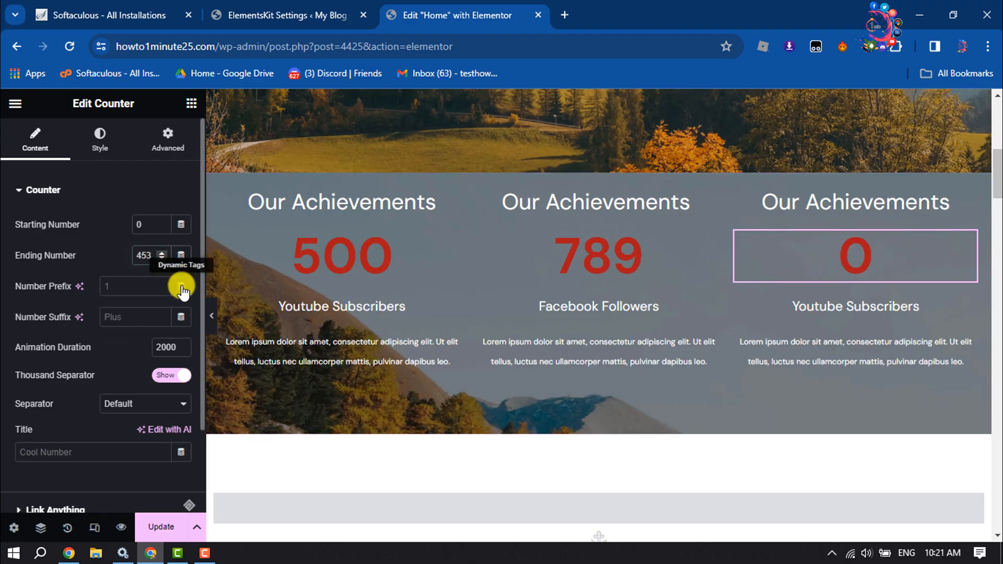
{"action": "left_click", "coordinate": [855, 306]}
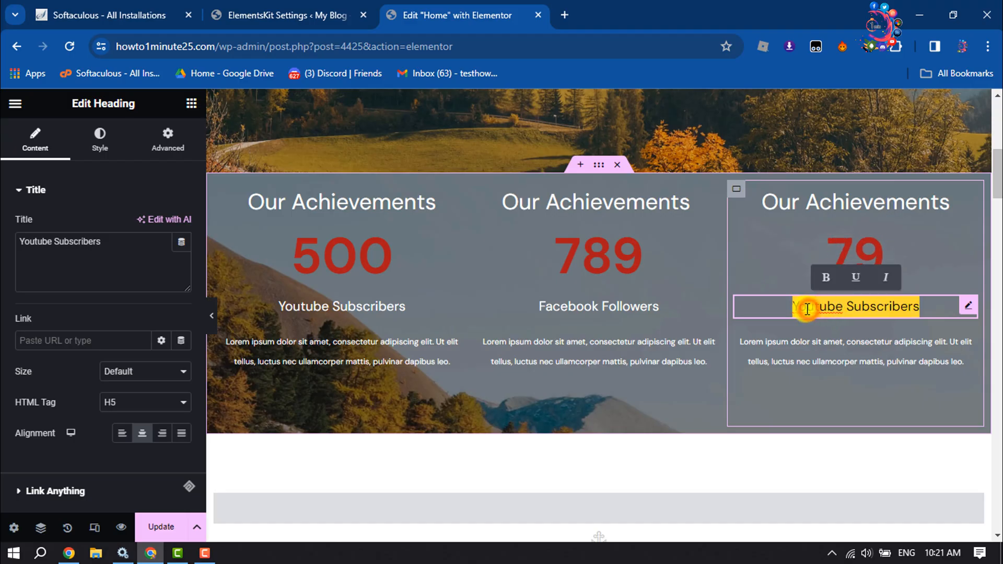
{"action": "type", "text": "Instagram Fol"}
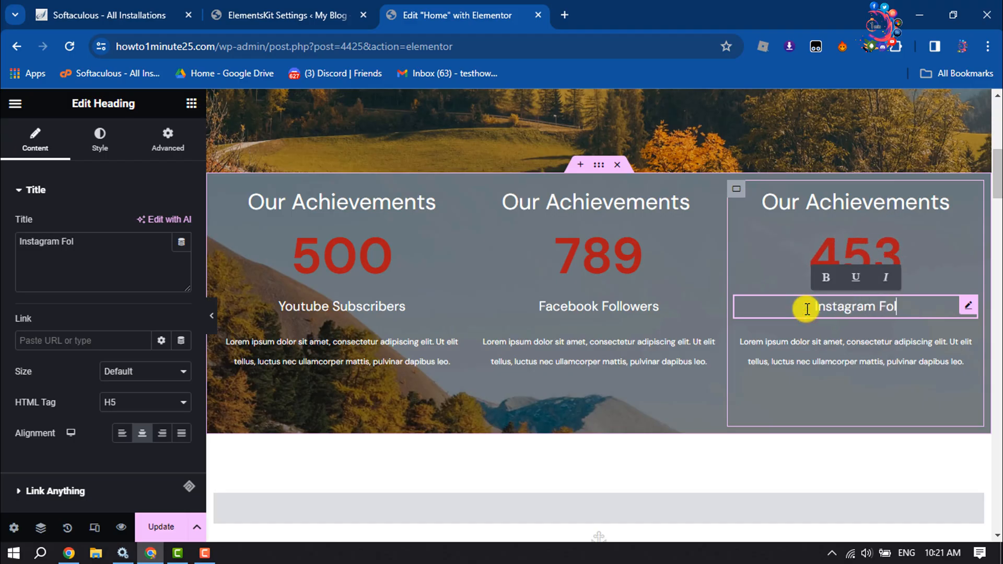
{"action": "type", "text": "lowers"}
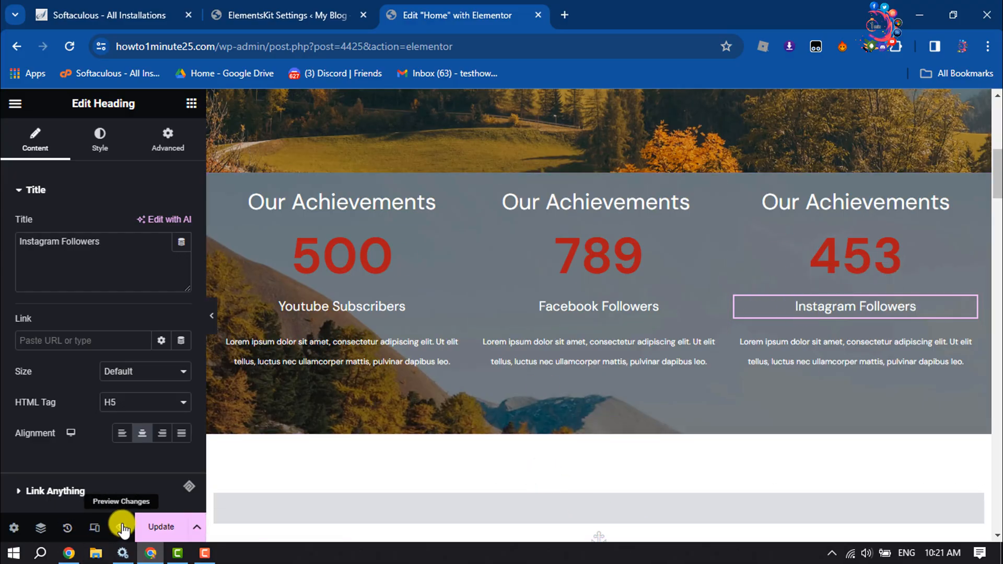
- Preview the page in a new tab and scroll to the animating achievement counters
{"action": "left_click", "coordinate": [120, 527]}
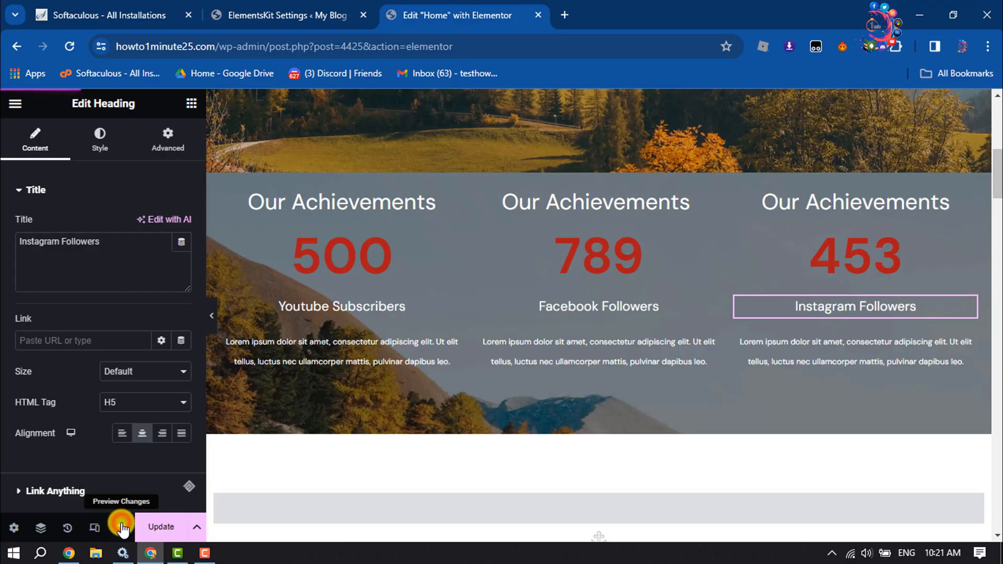
{"action": "left_click", "coordinate": [122, 526]}
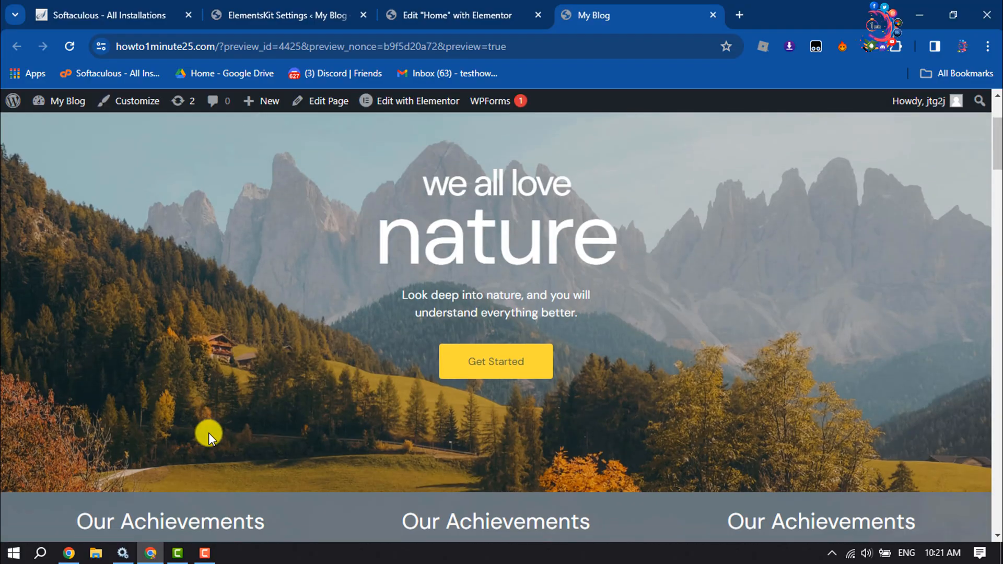
{"action": "scroll", "scroll_direction": "down", "scroll_amount": 3}
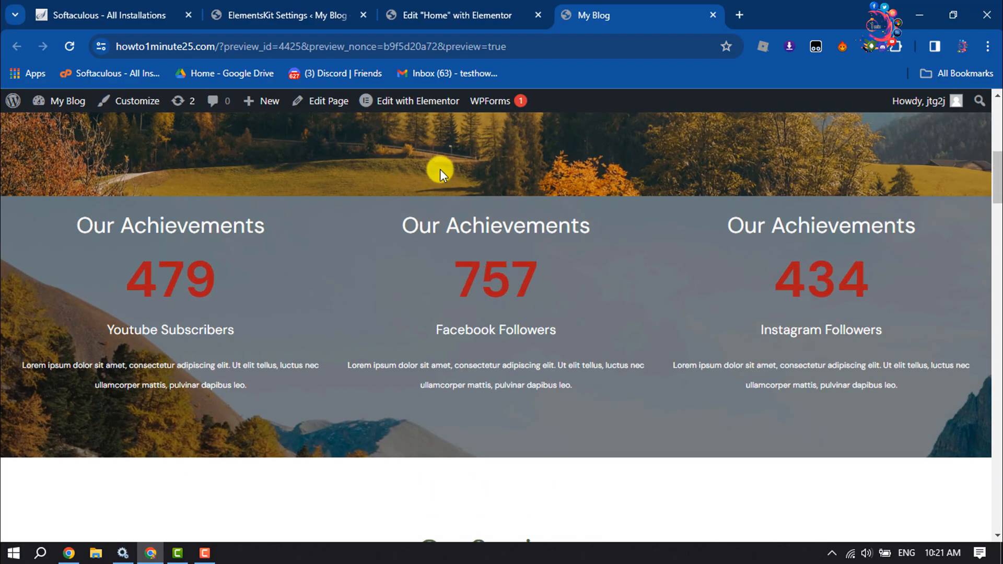